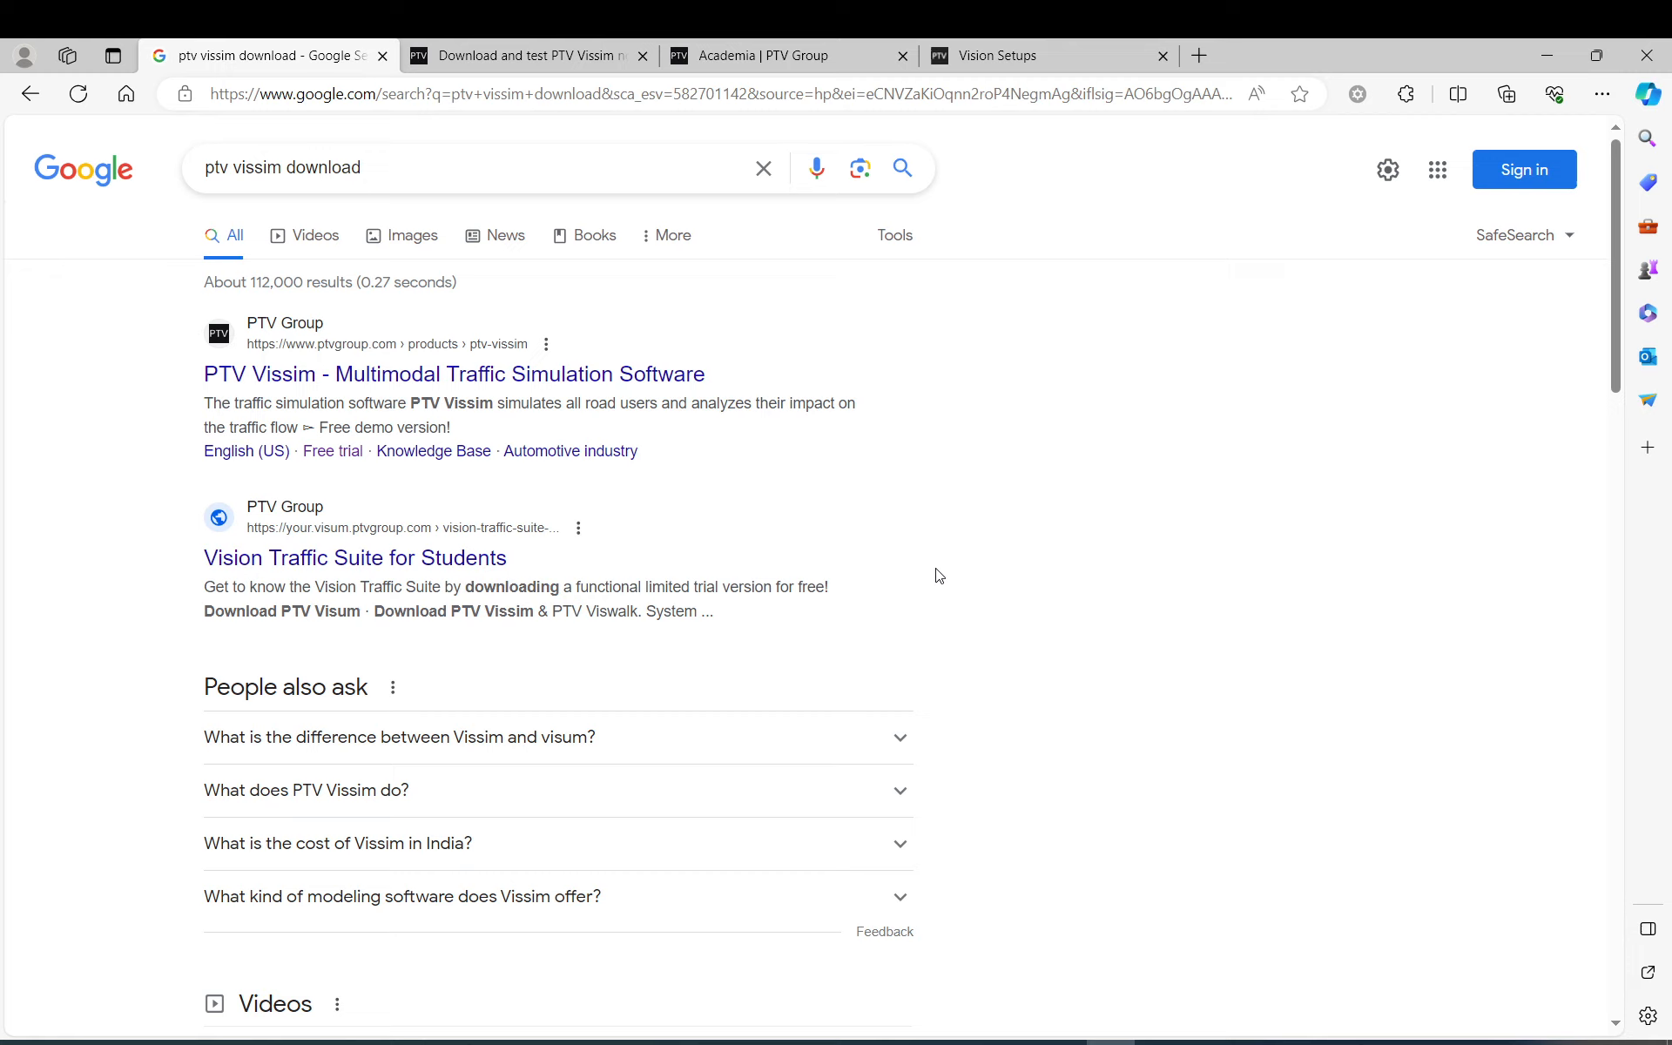
mouse_move(888, 566)
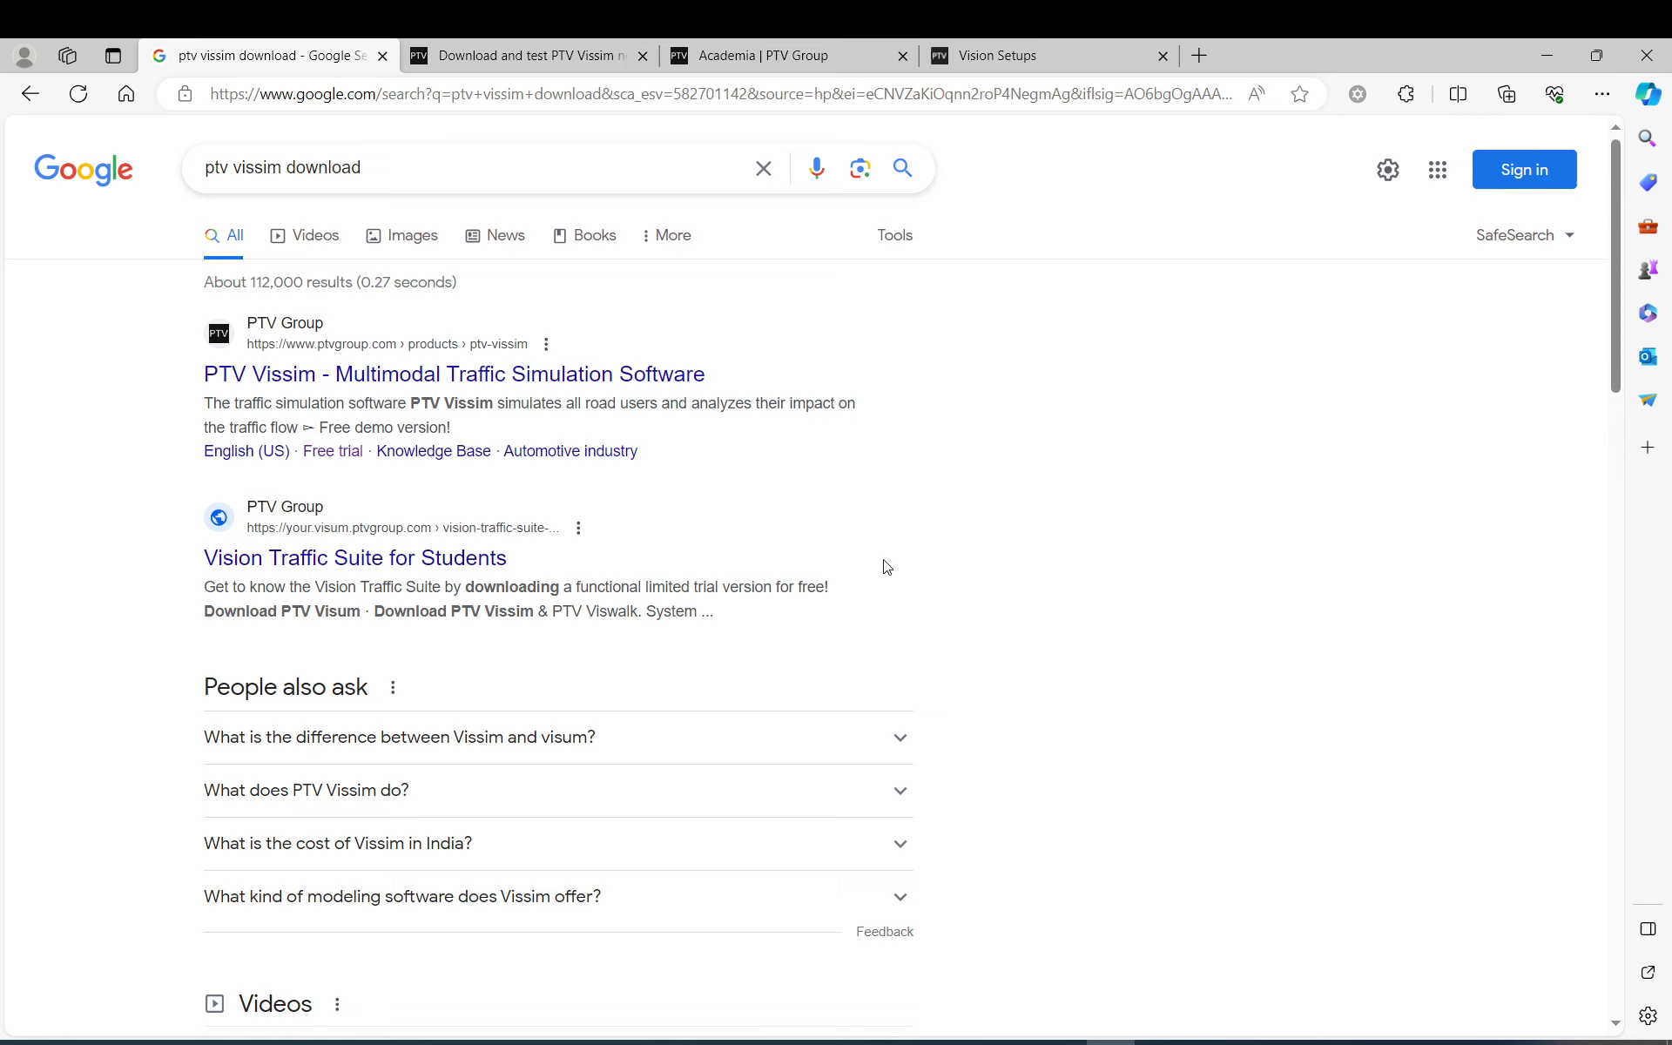
mouse_move(330, 350)
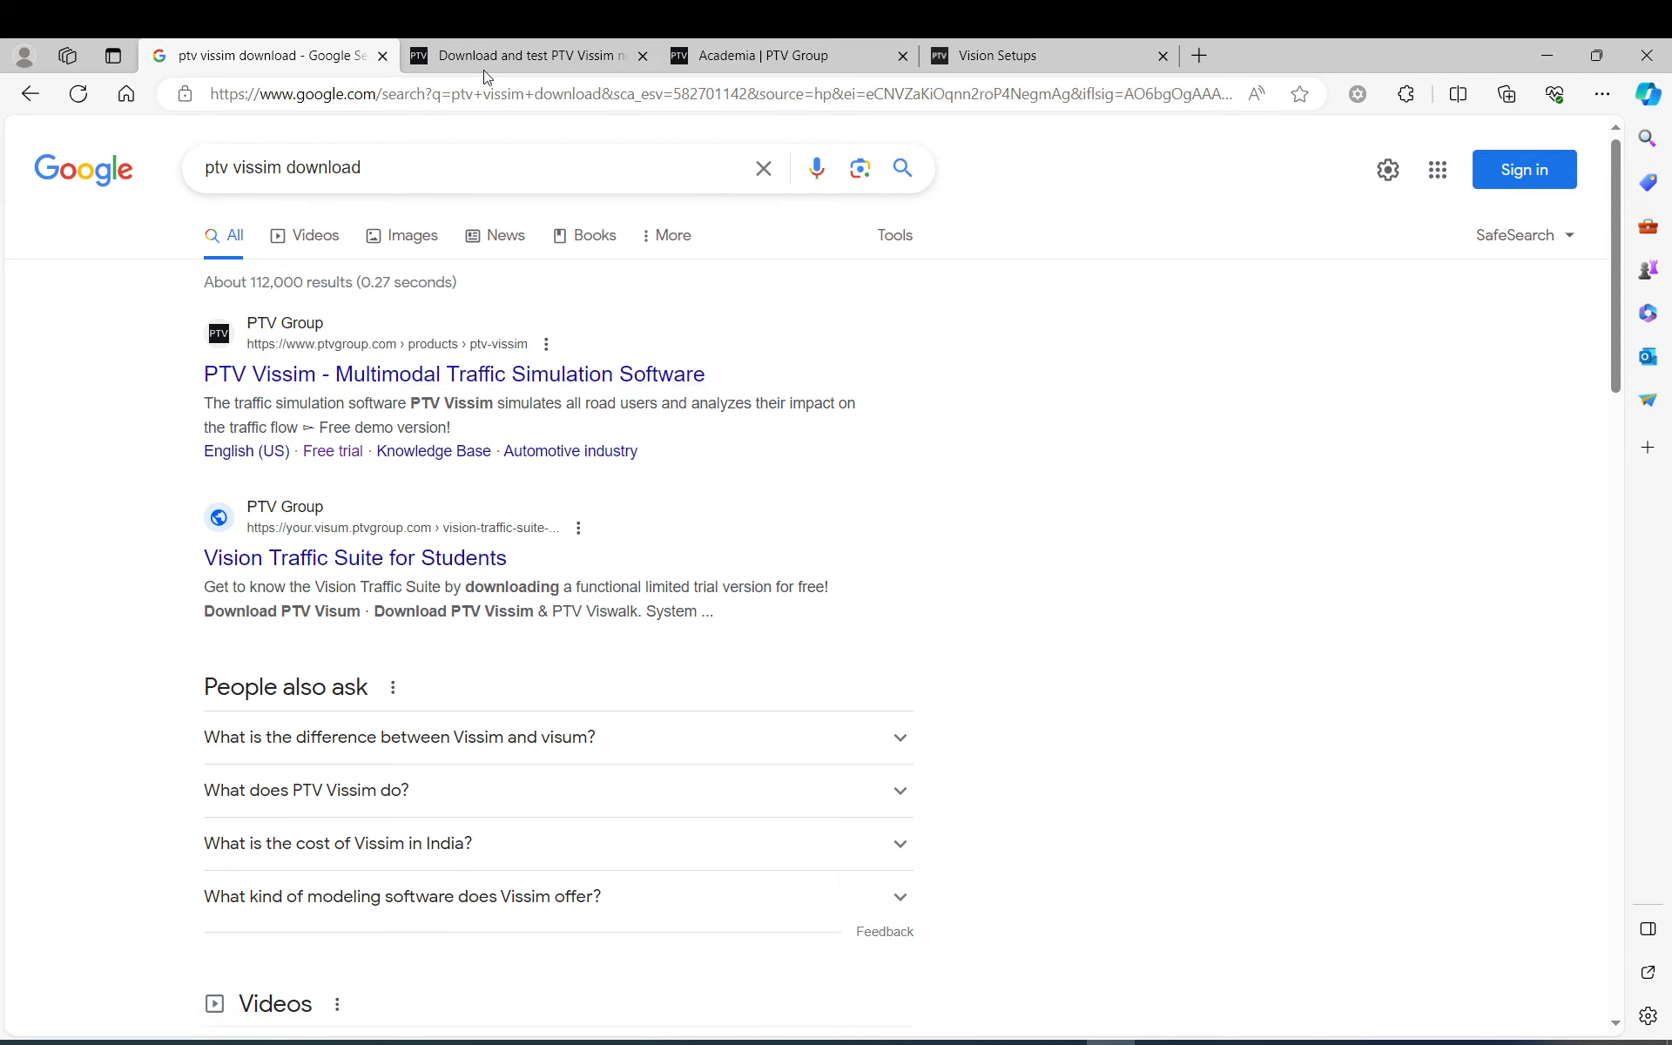
Open the free PTV Vissim trial form and scroll through its fields to Submit.
click(527, 55)
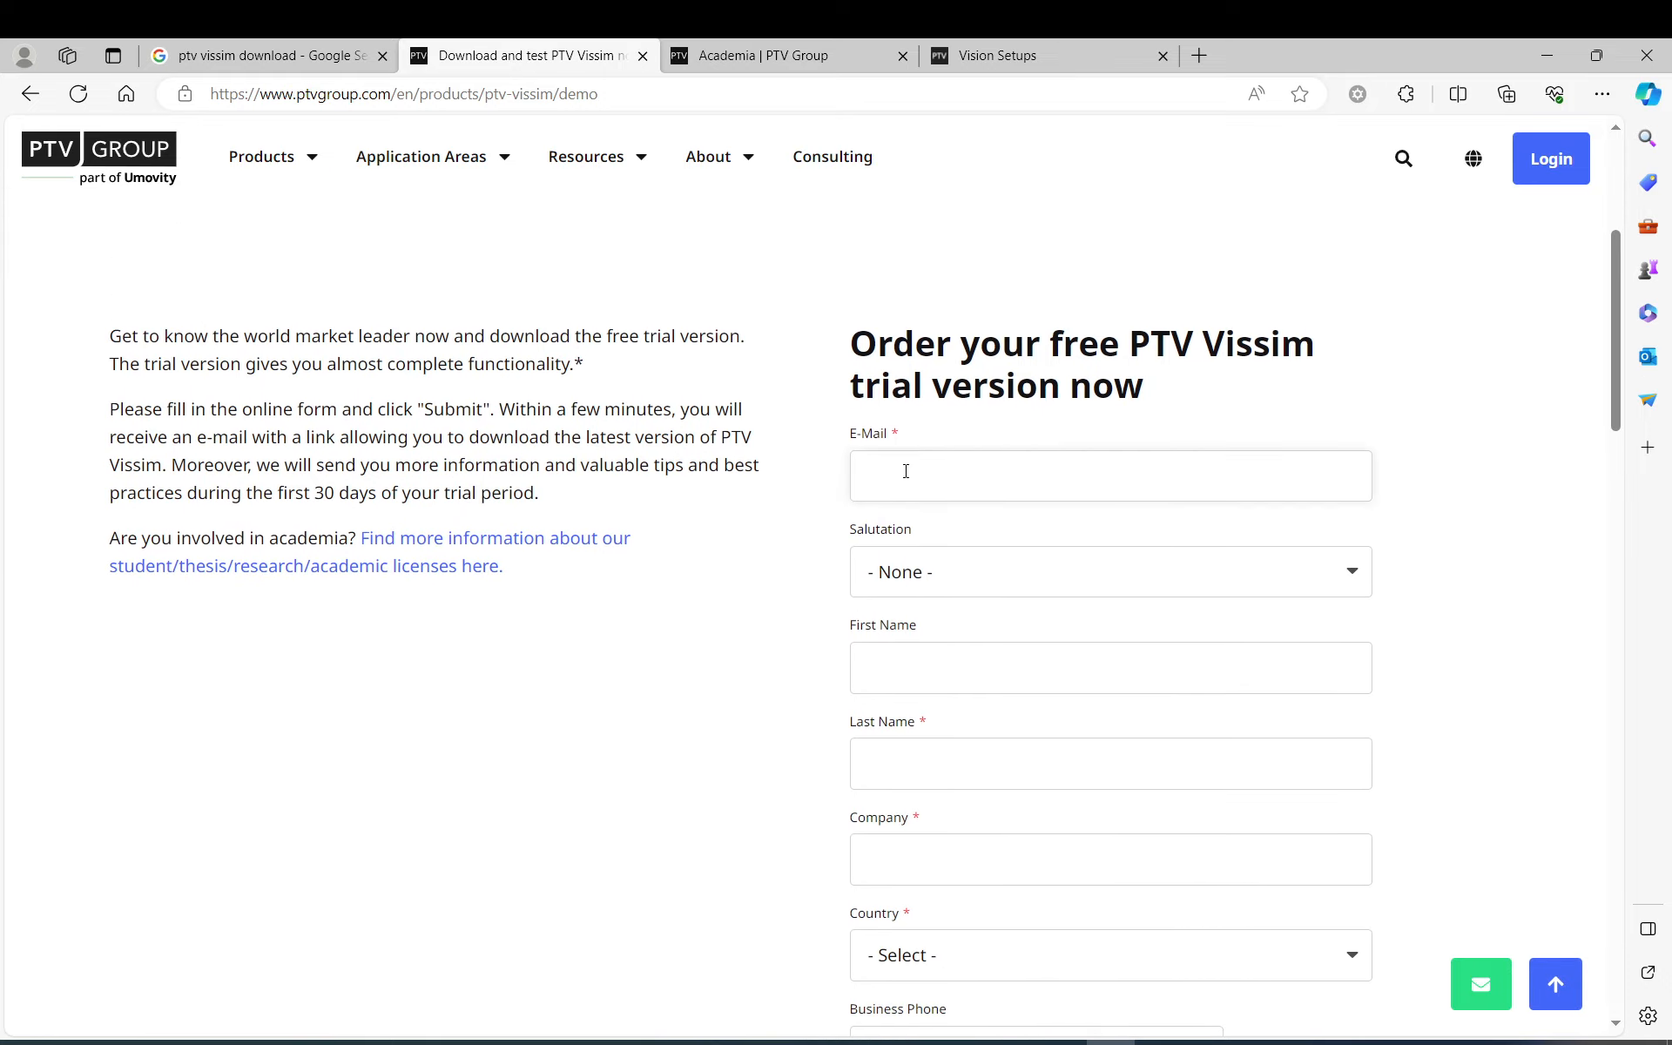
scroll(down, 3)
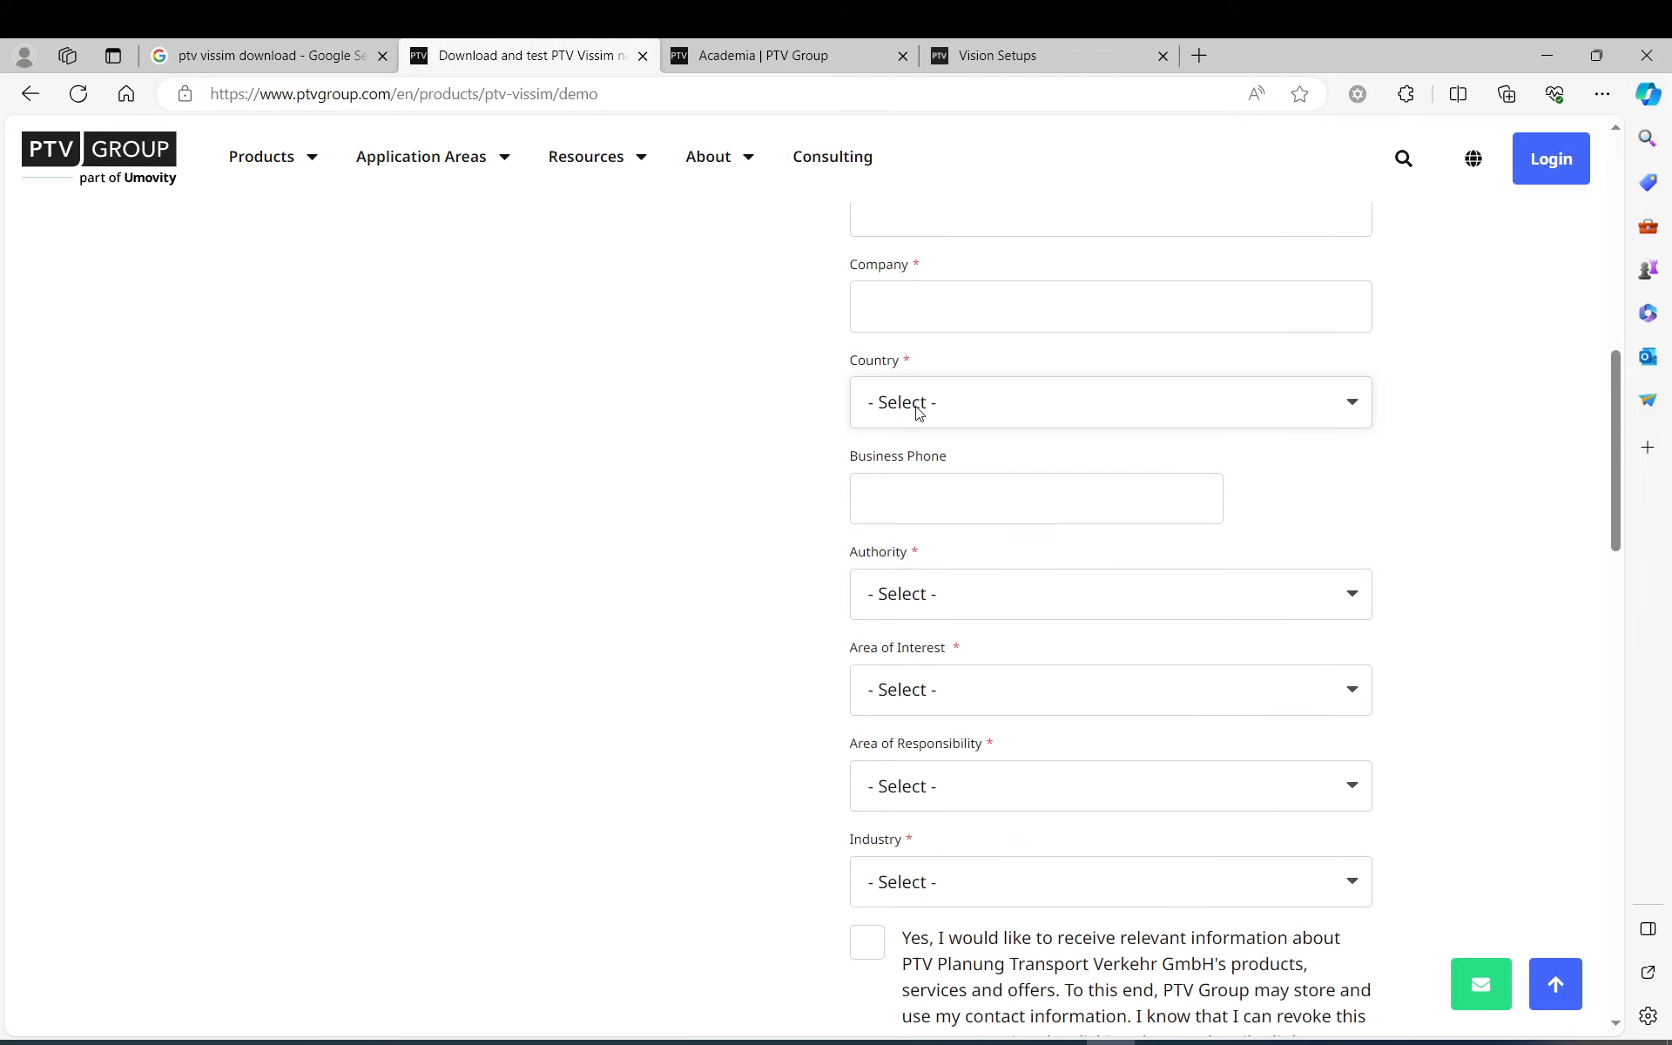
scroll(down, 3)
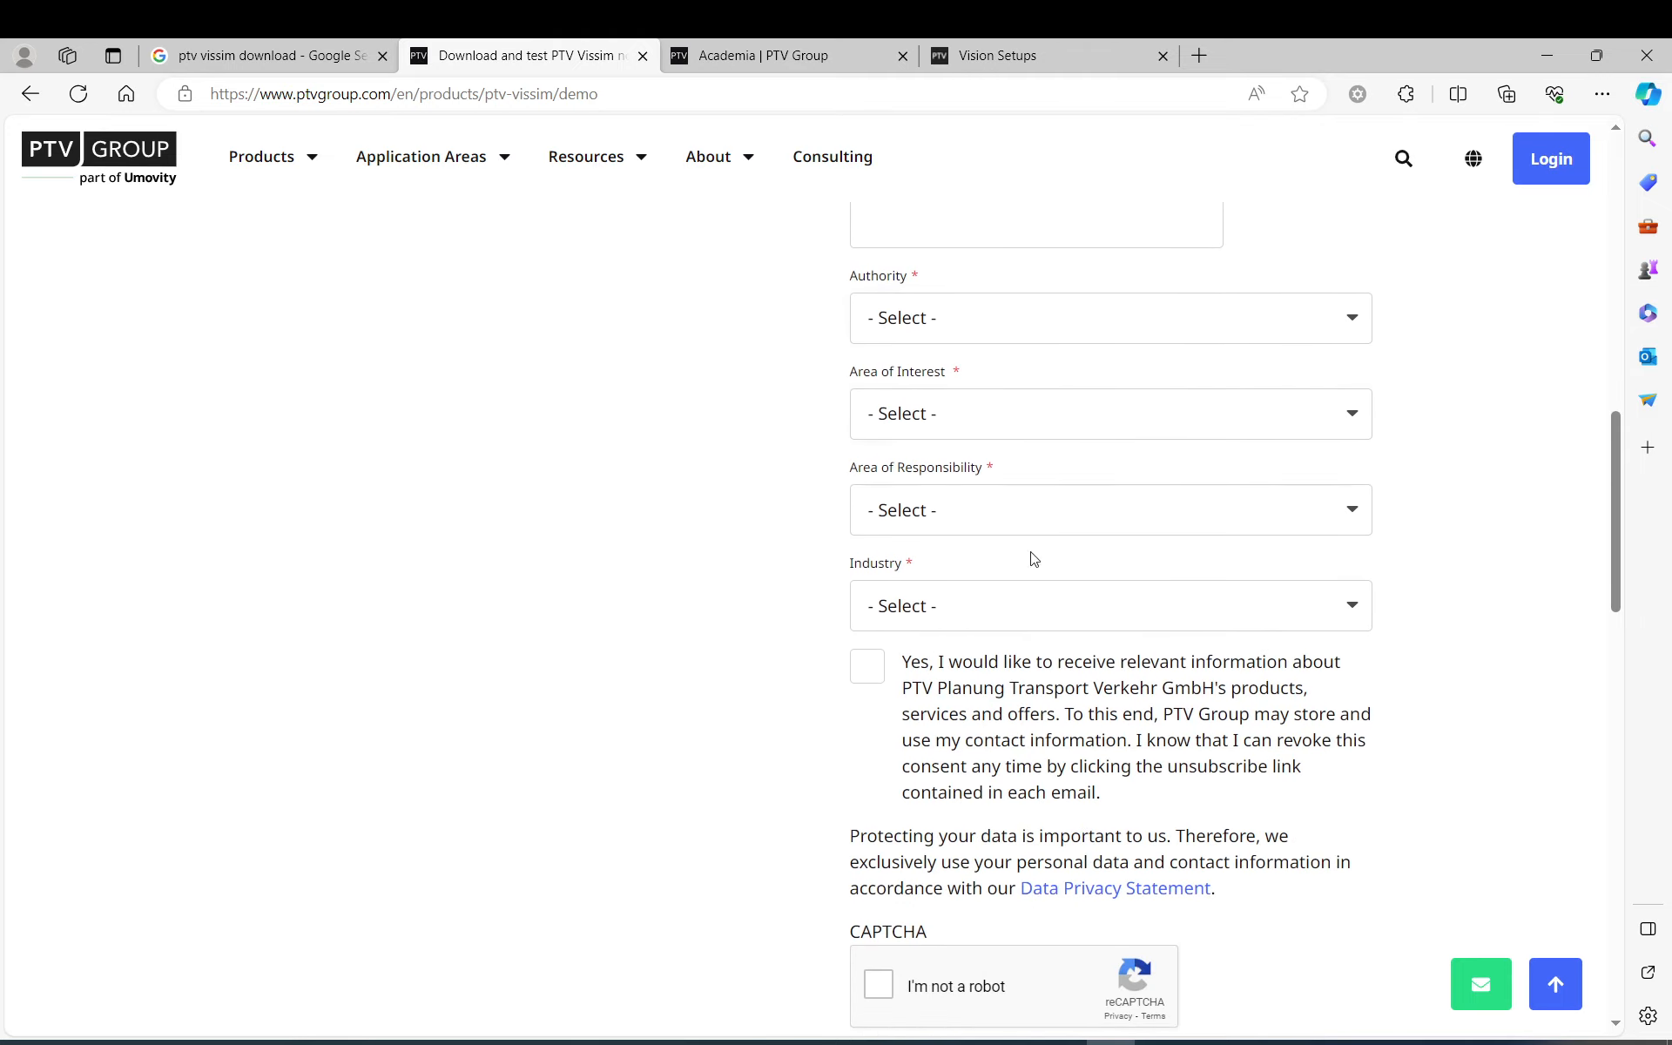
scroll(down, 3)
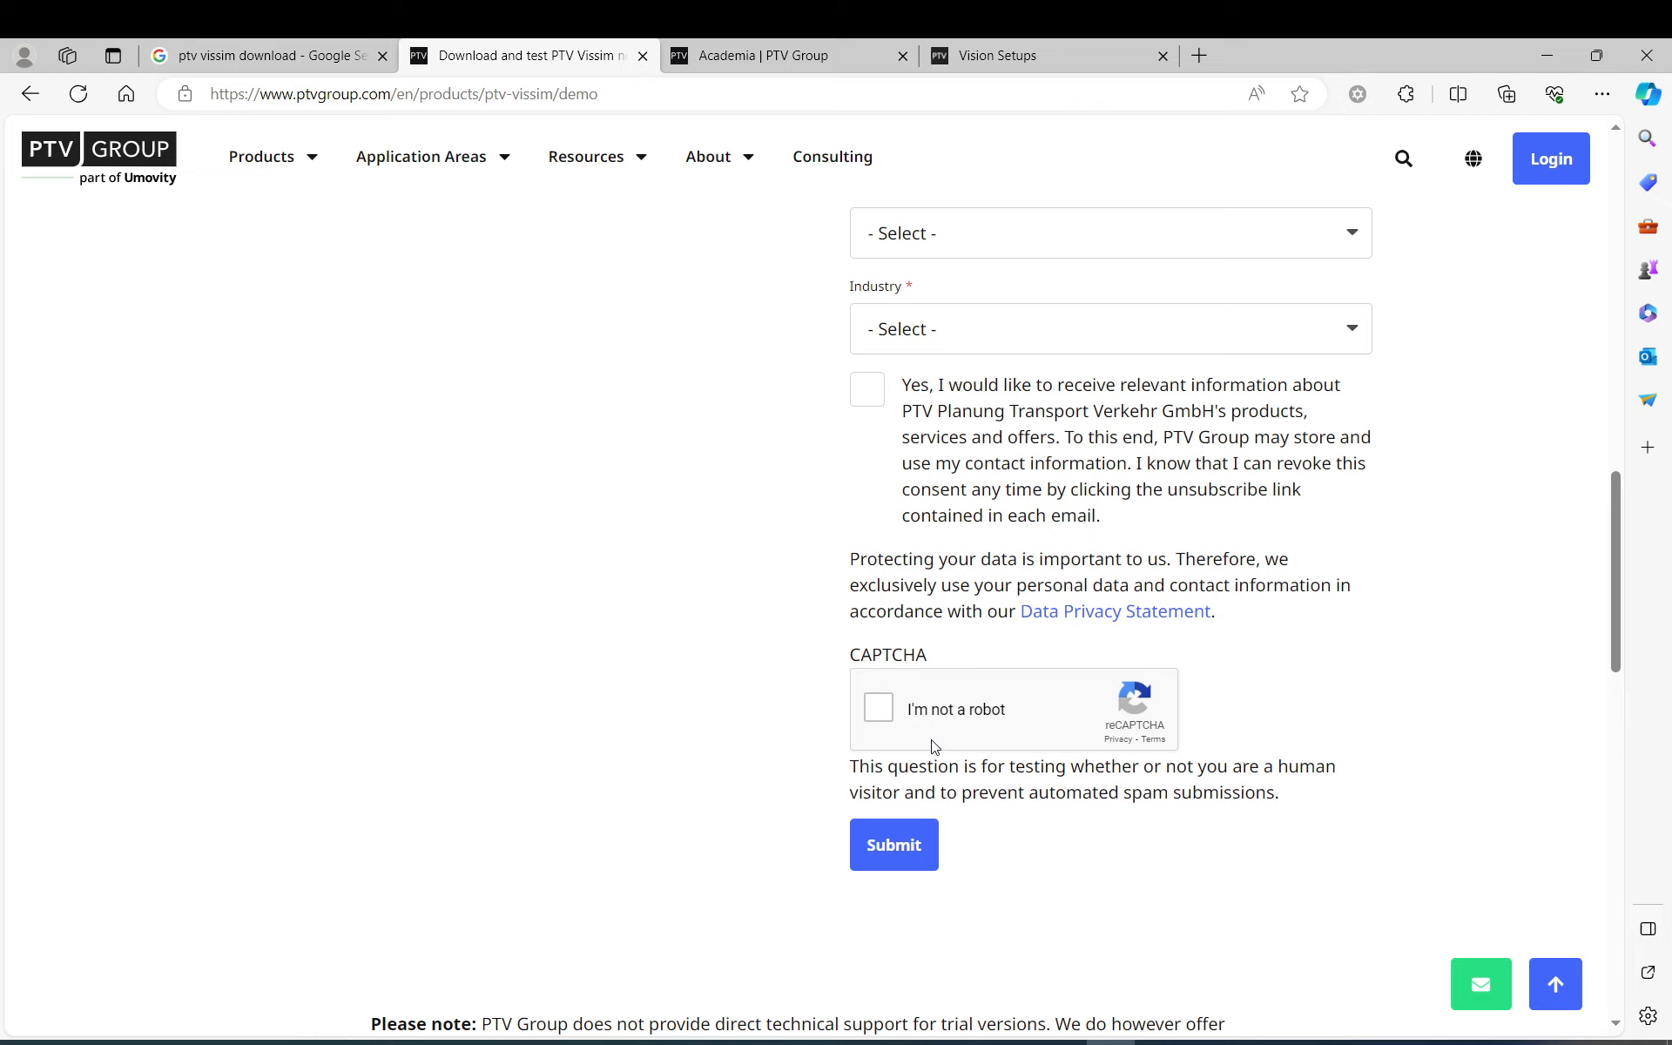
mouse_move(877, 867)
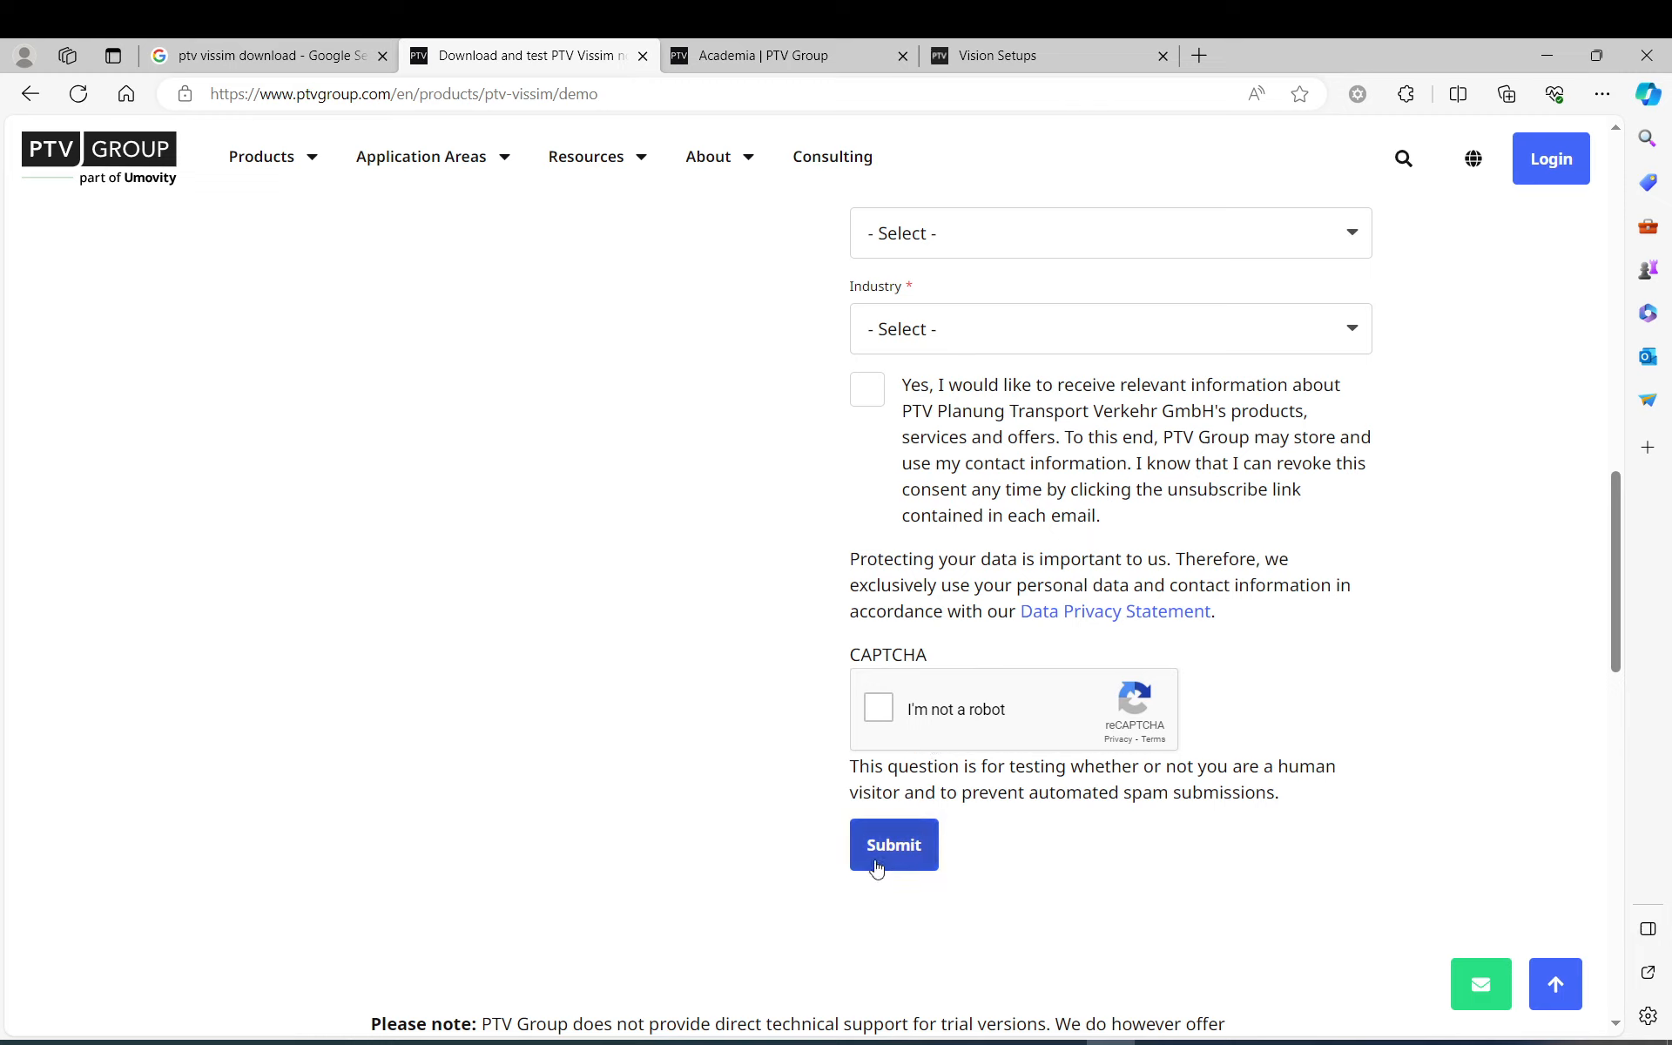
mouse_move(578, 746)
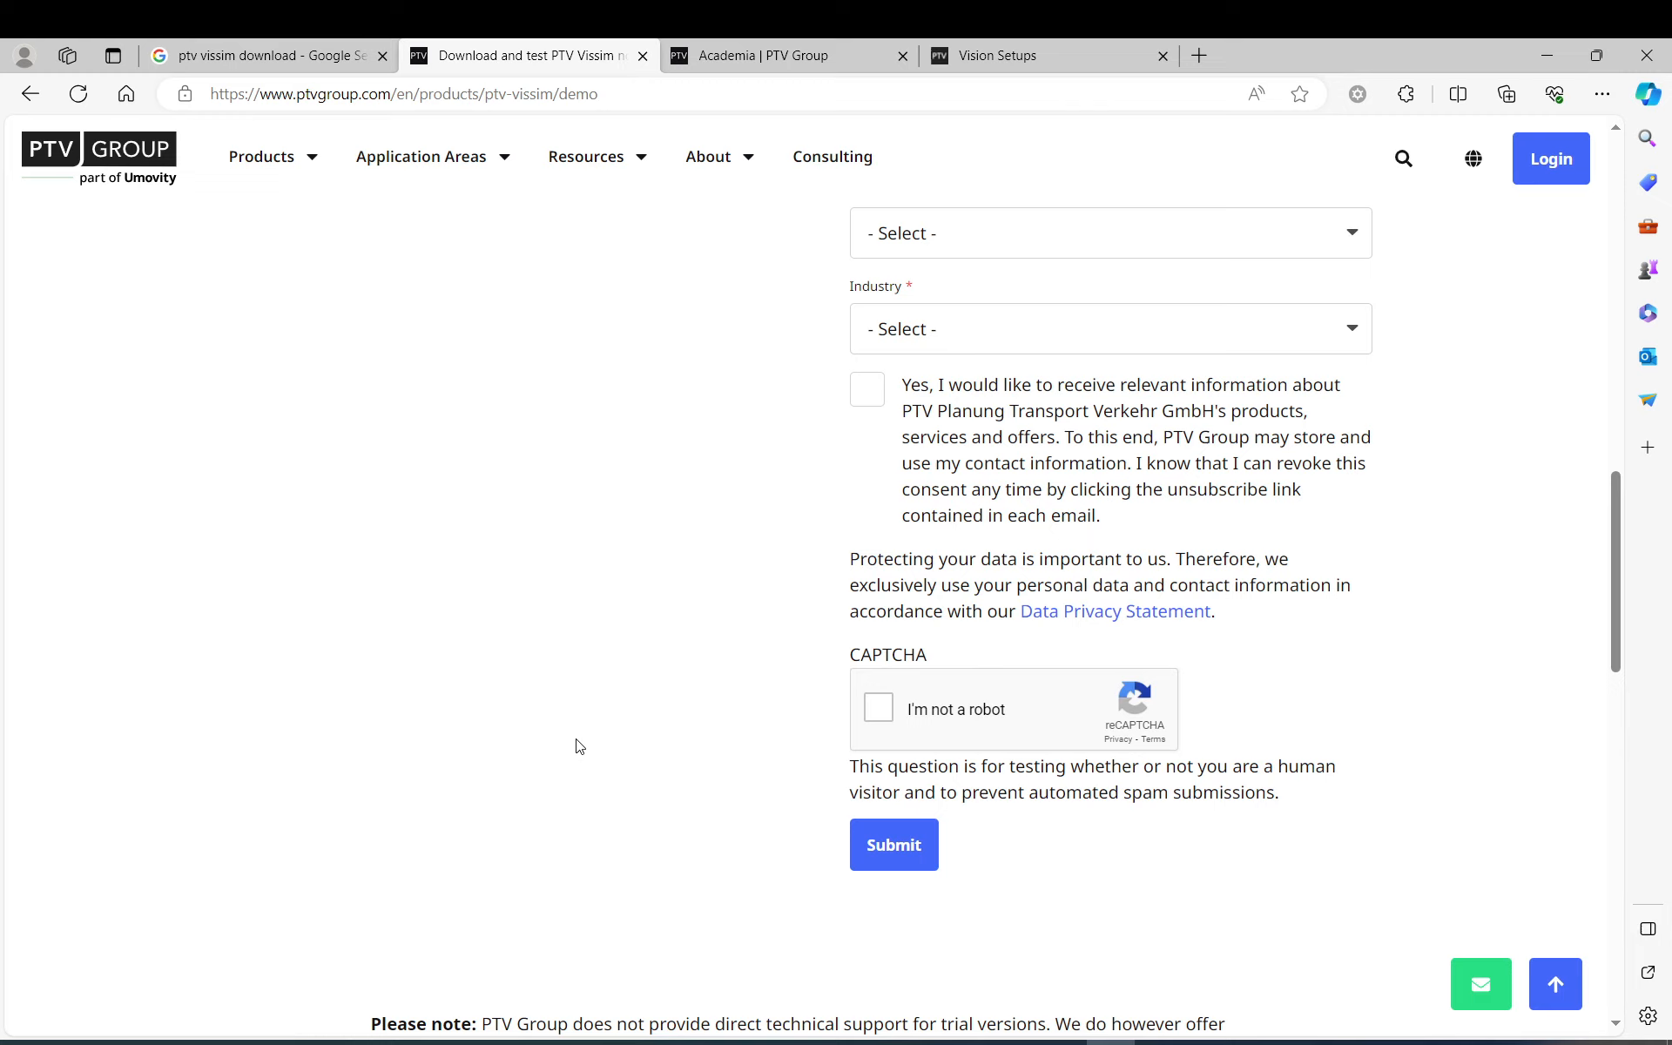
mouse_move(585, 745)
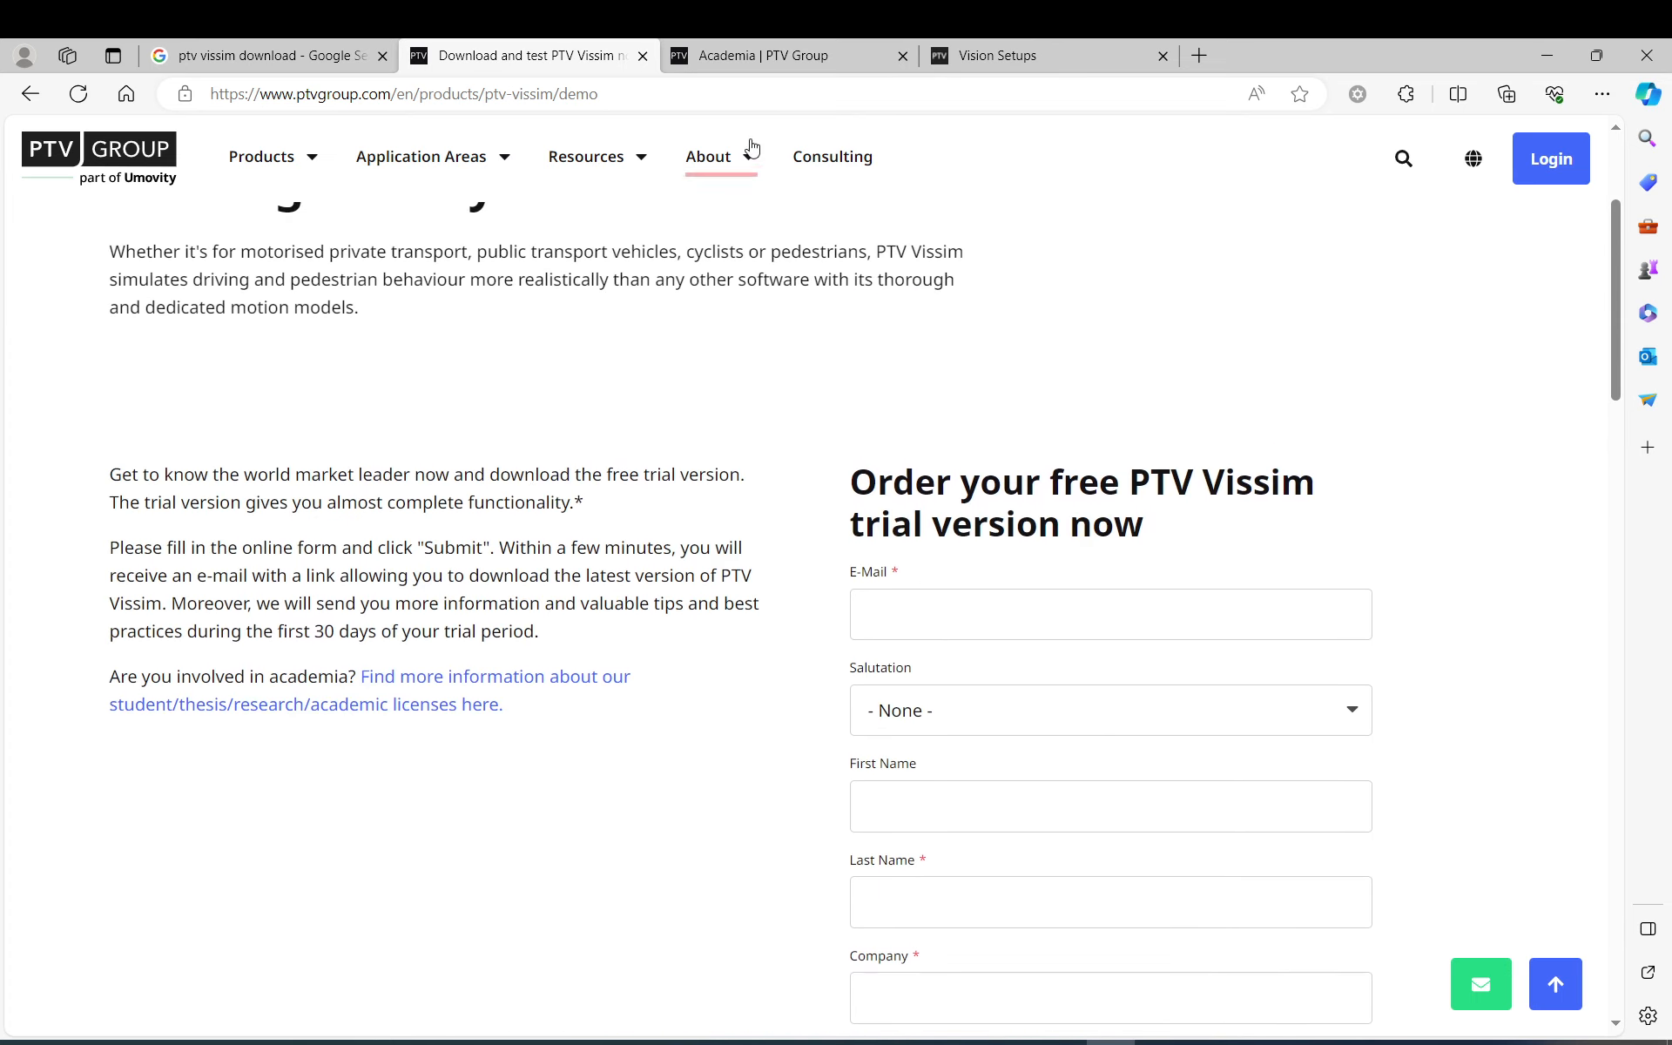
mouse_move(779, 81)
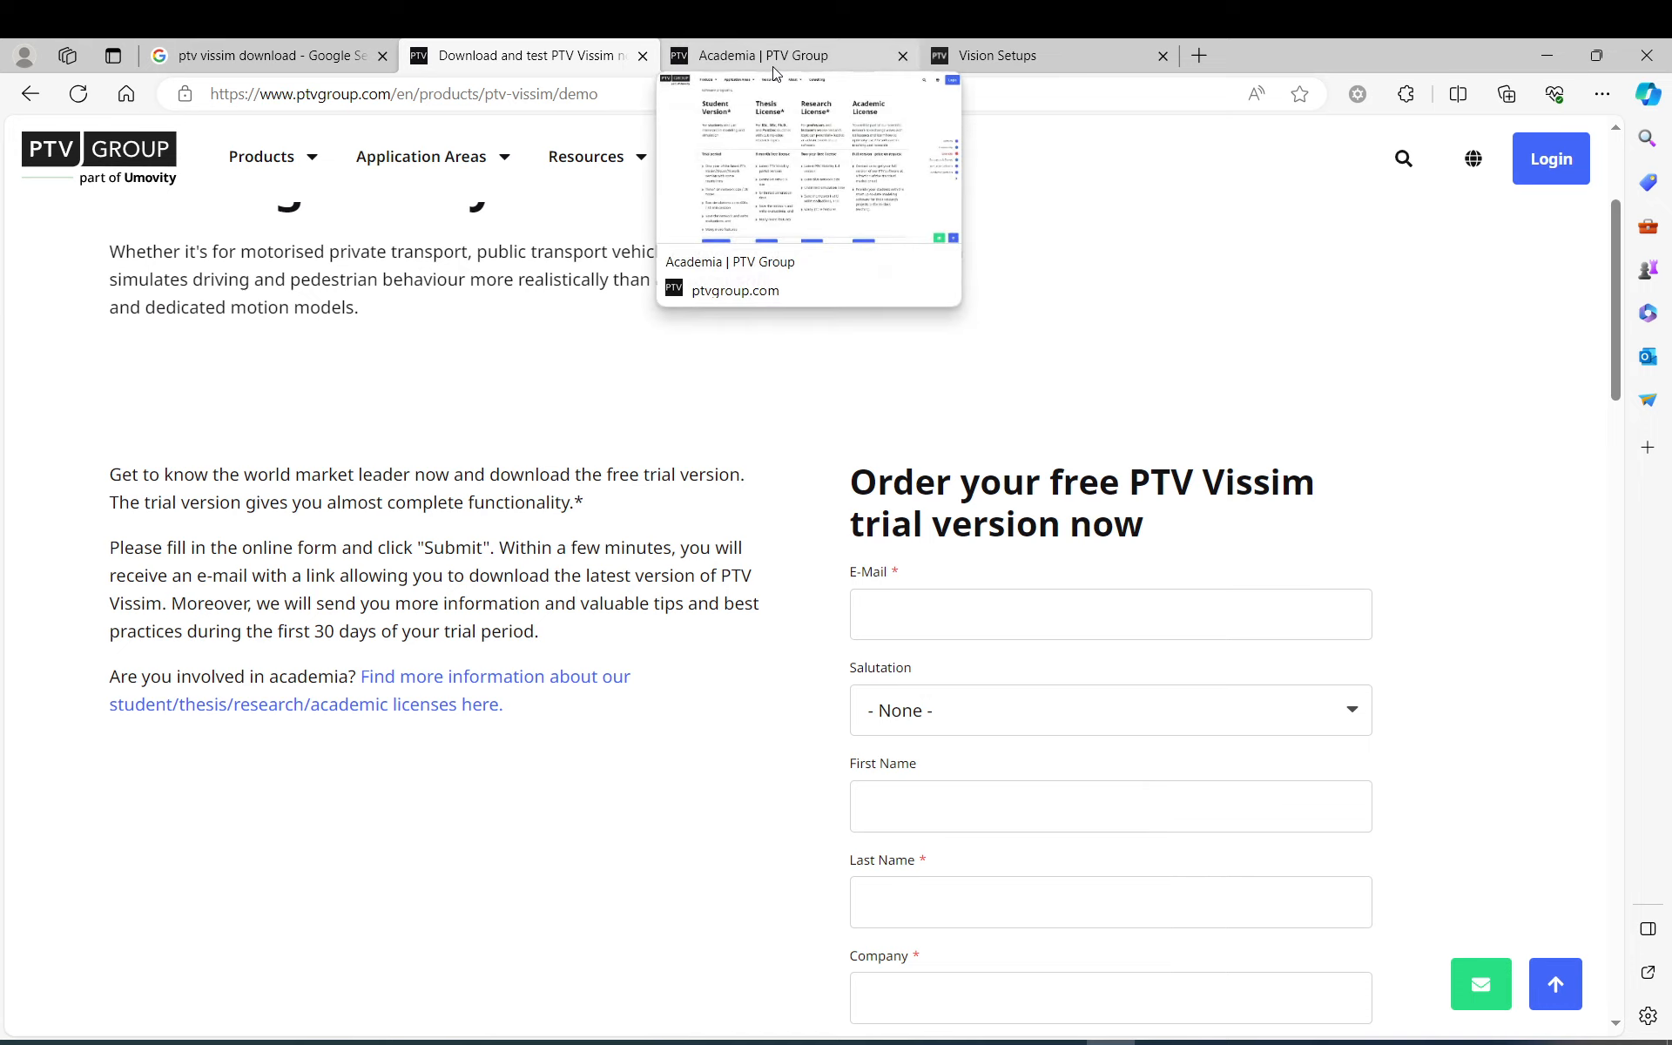
Go to the Academia page and scroll to 'Our offer to academia'.
click(786, 55)
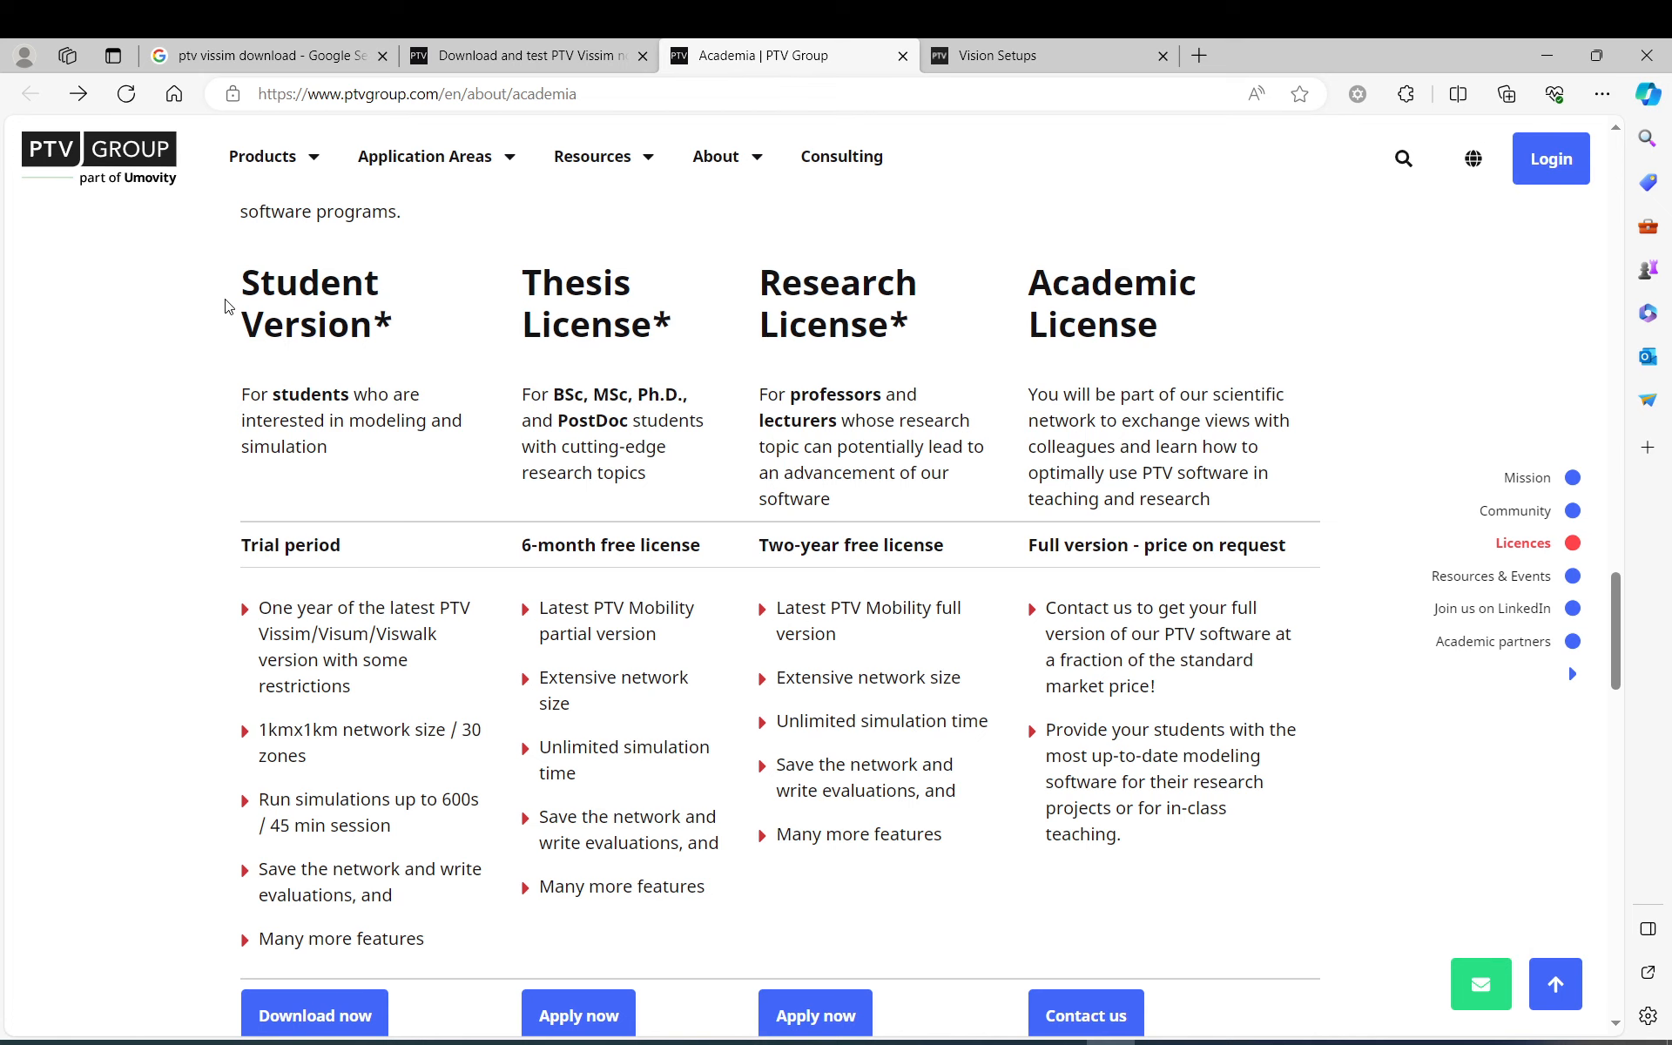
scroll(up, 3)
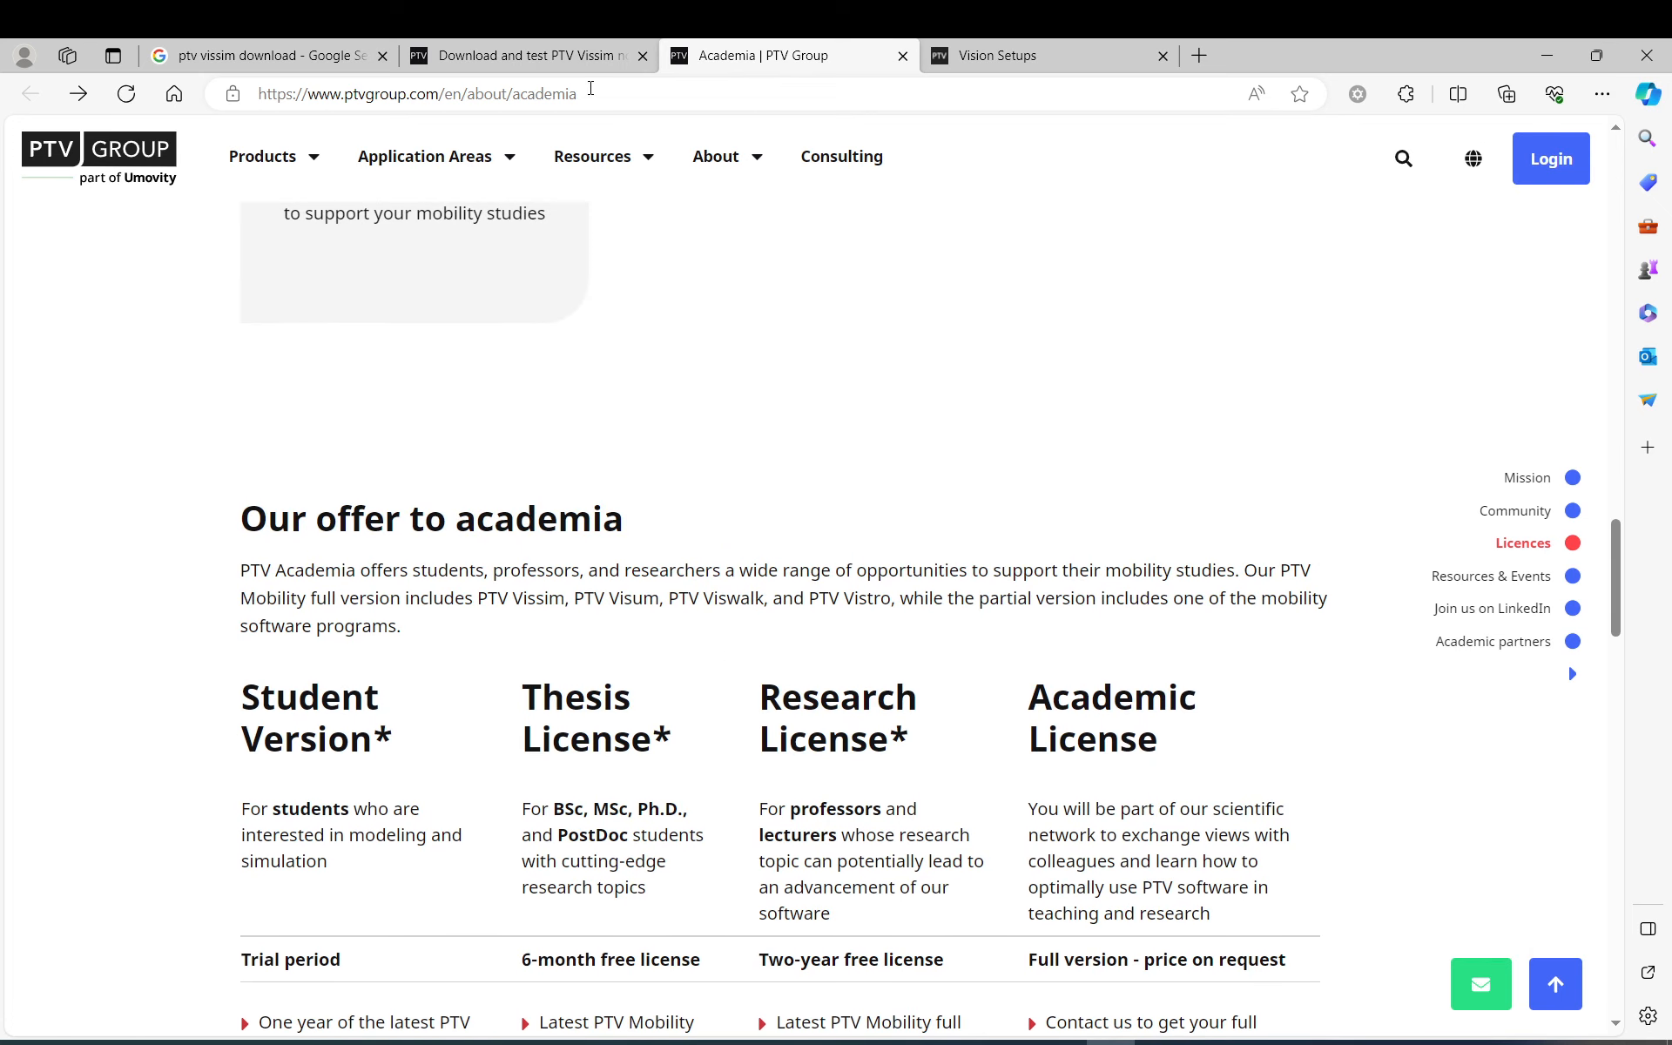
scroll(down, 3)
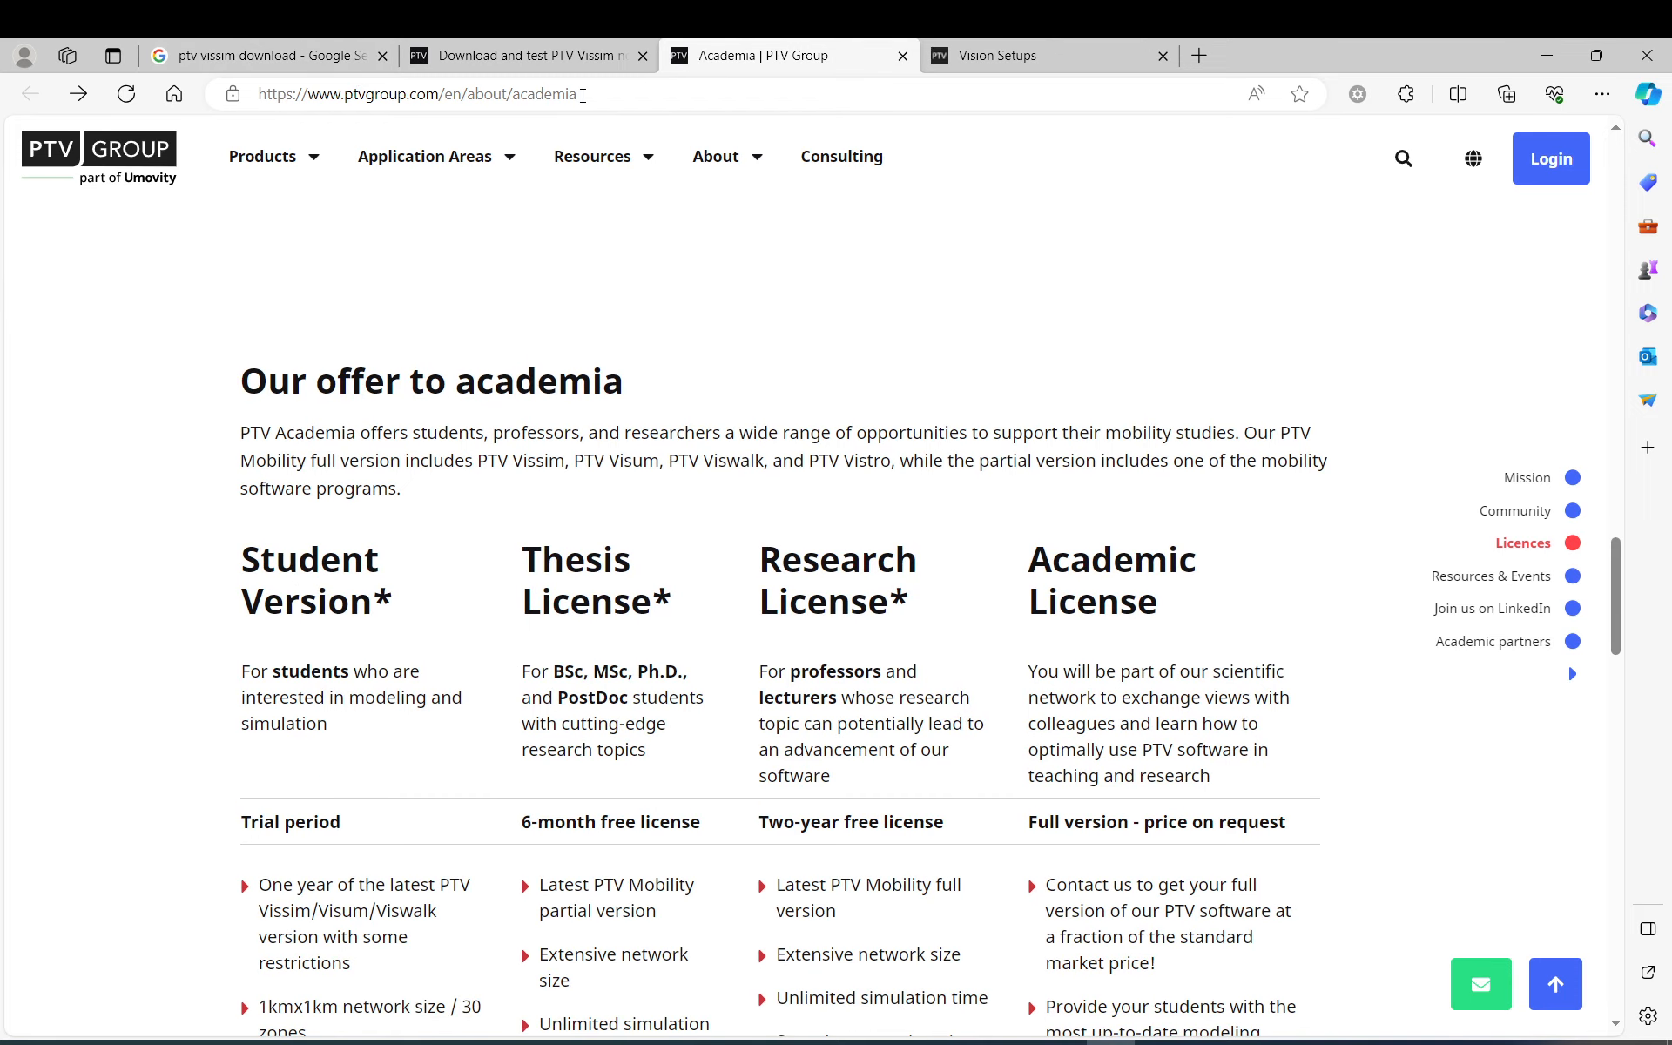
scroll(down, 3)
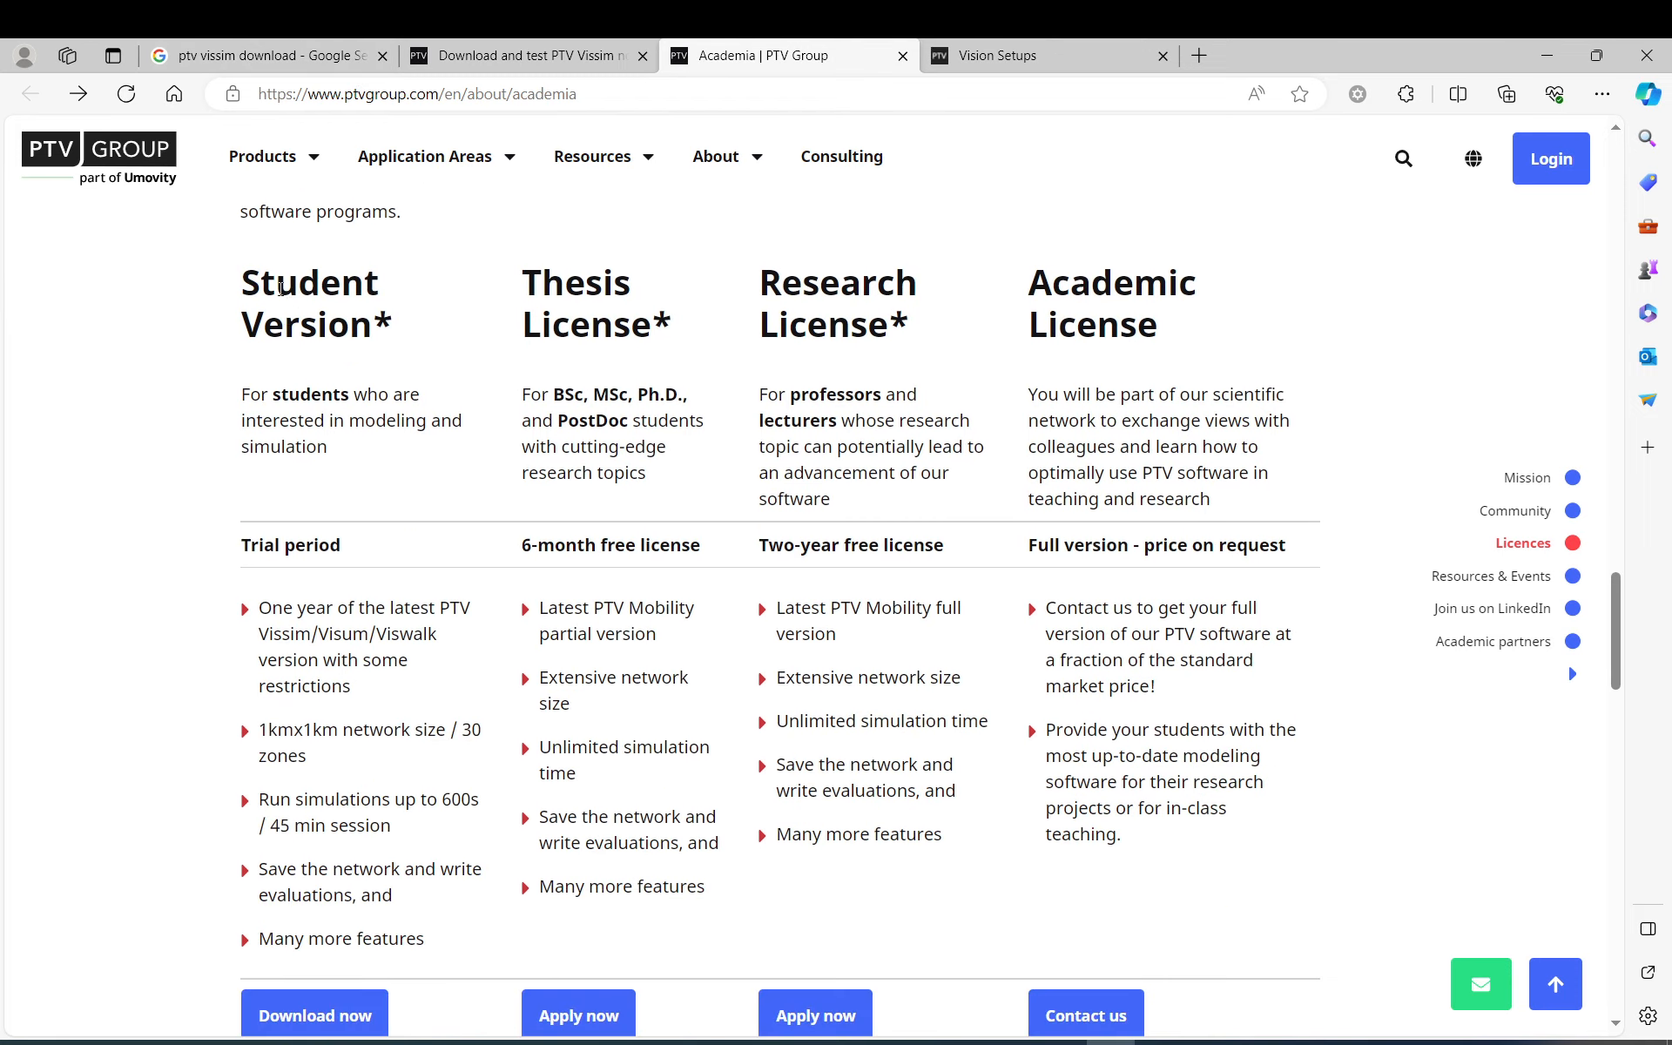
mouse_move(424, 852)
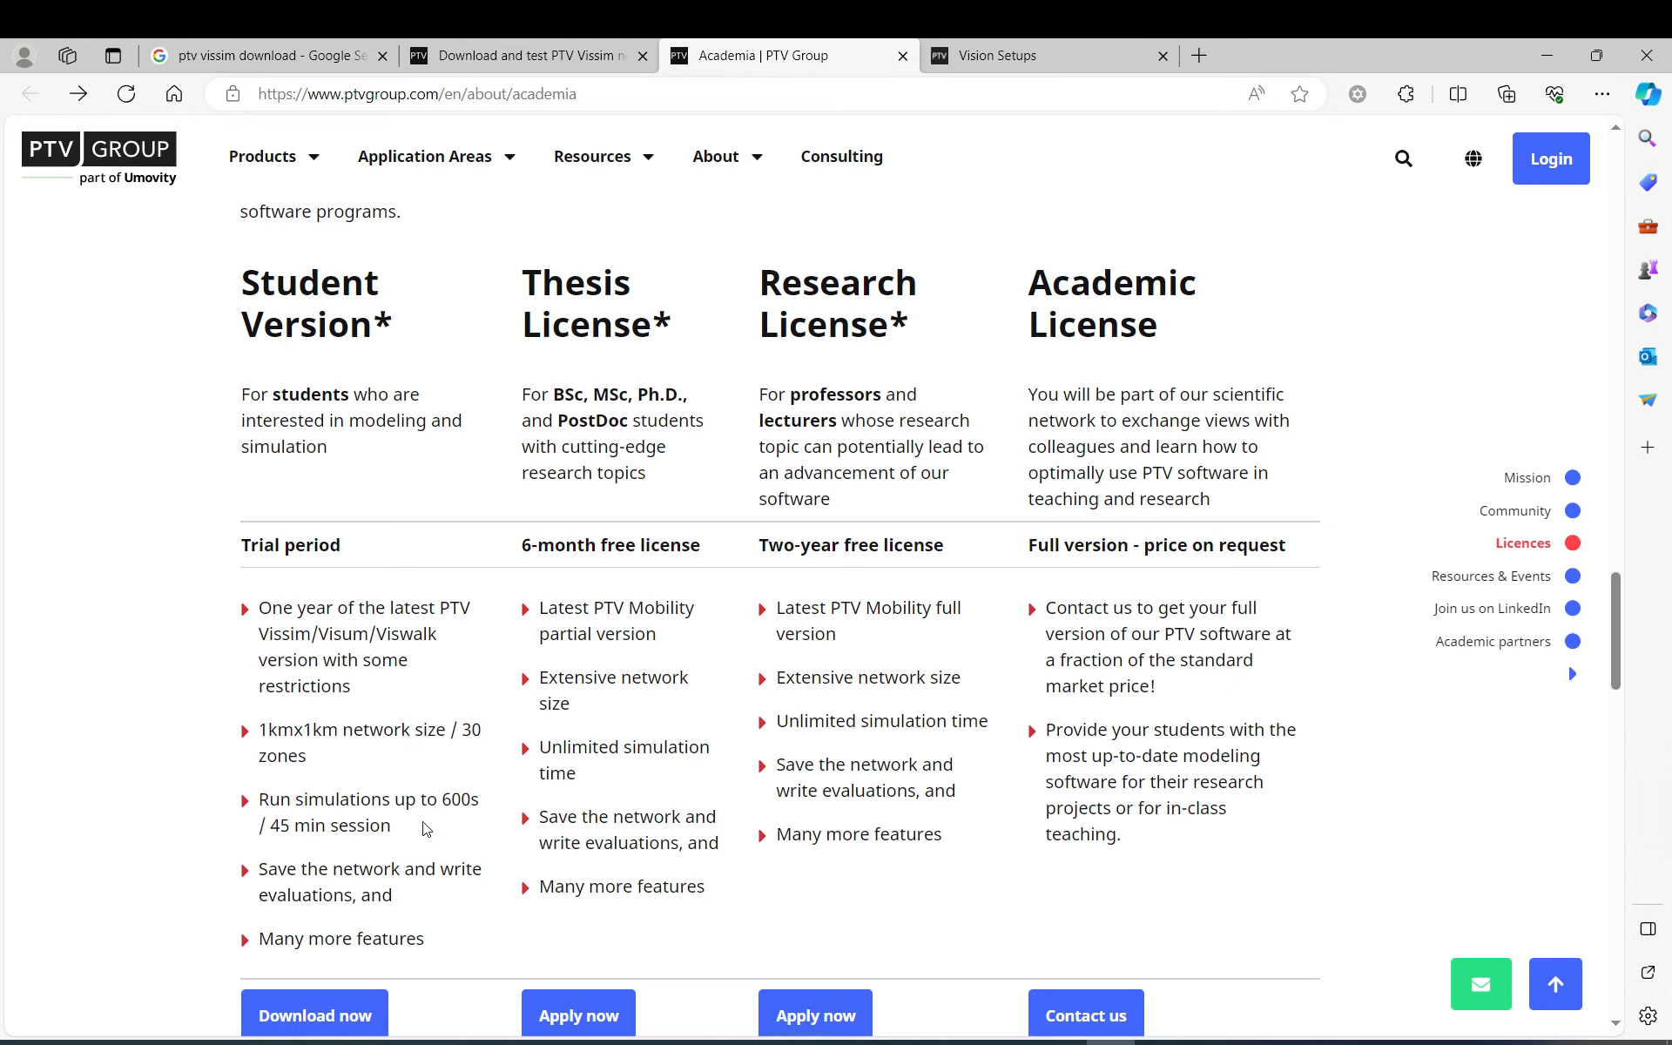
mouse_move(653, 354)
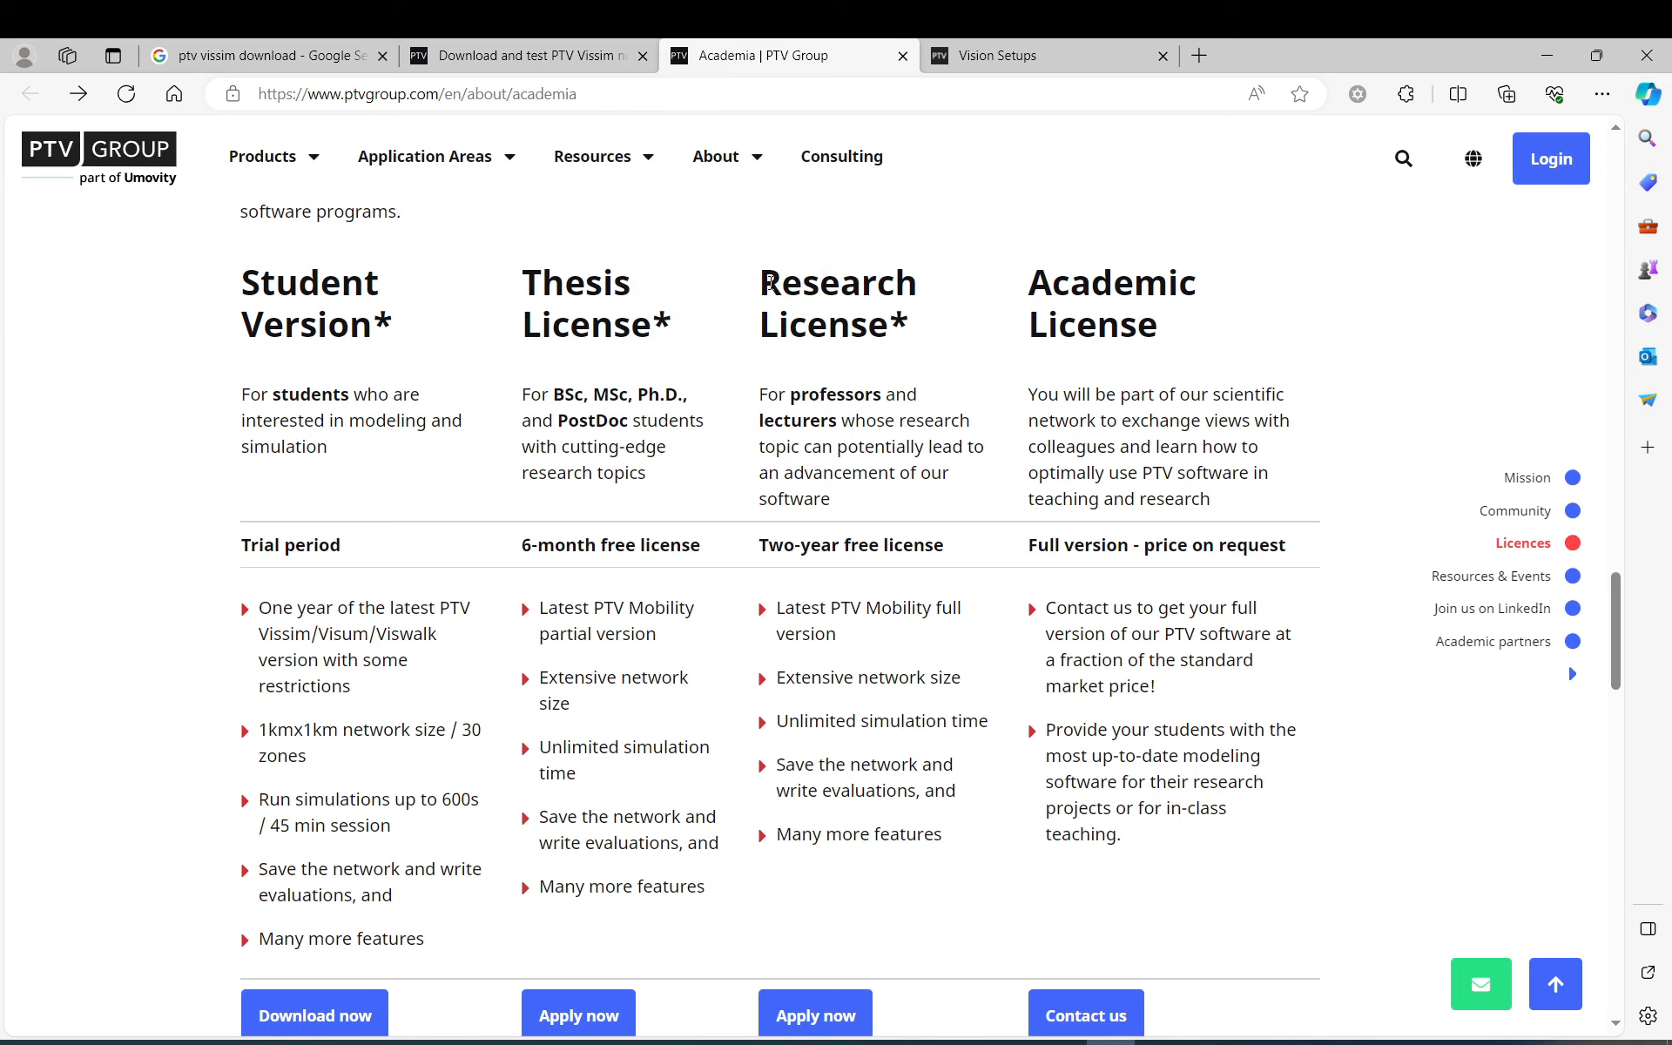
Compare the Student, Thesis, Research and Academic license columns and their Apply now buttons.
scroll(down, 3)
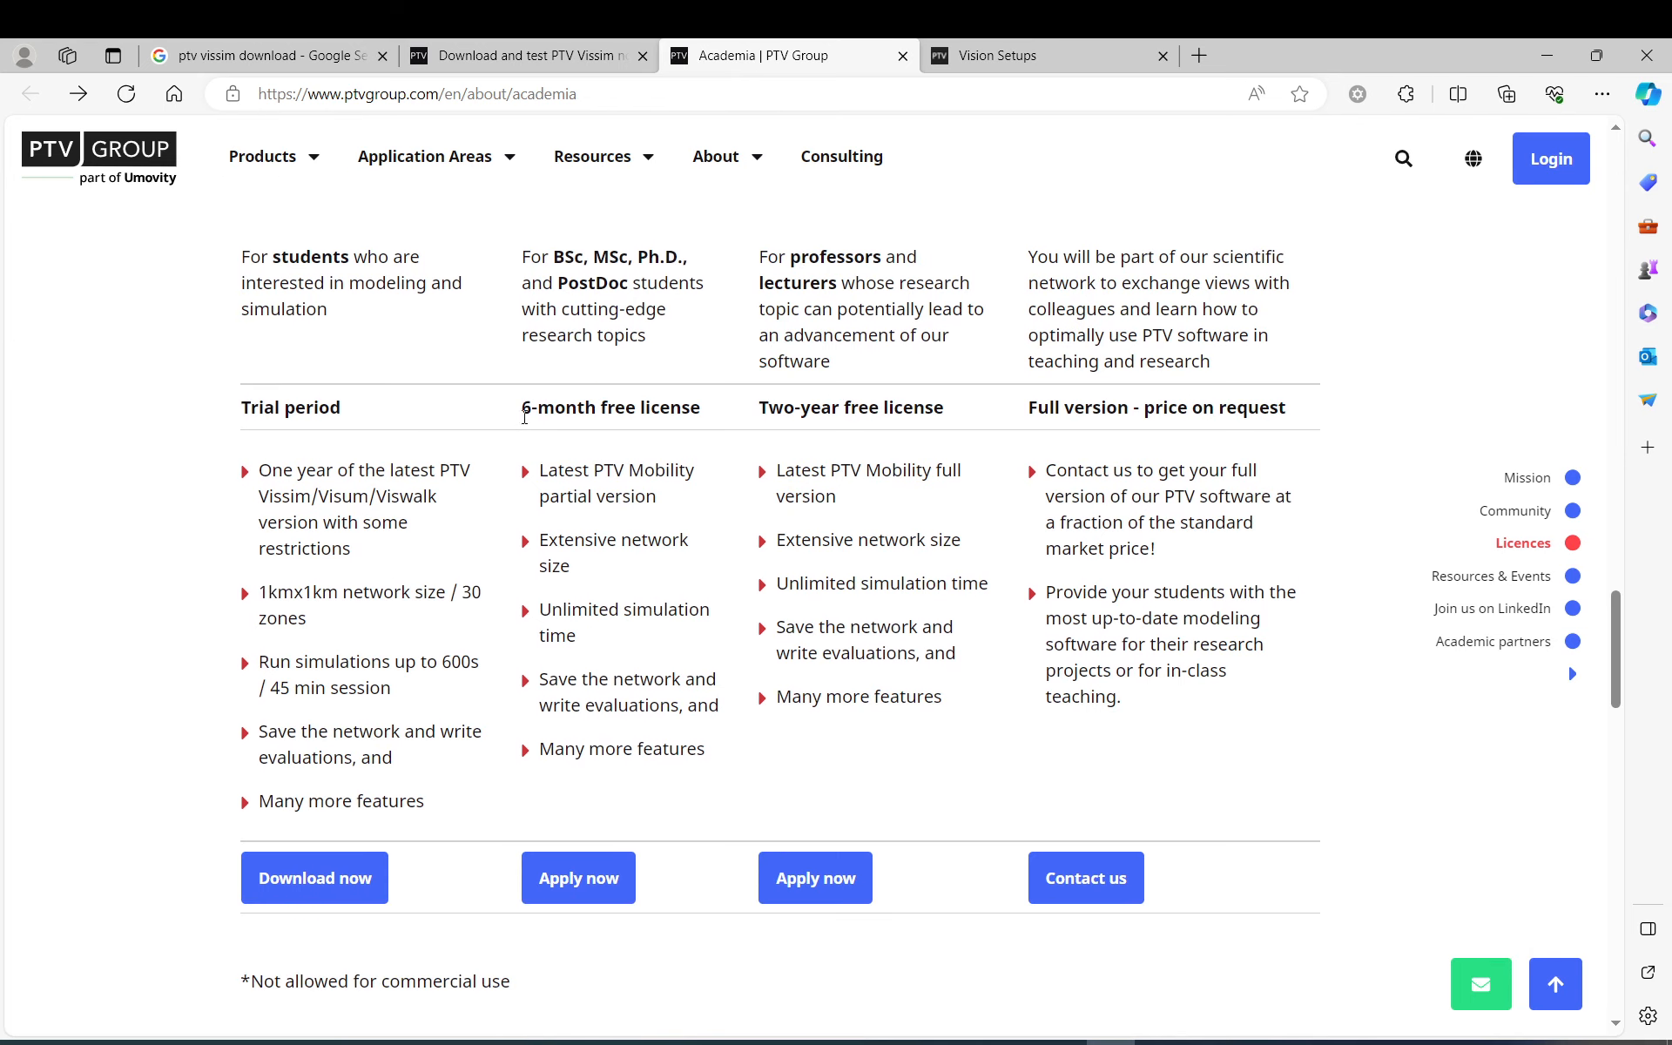
double_click(611, 407)
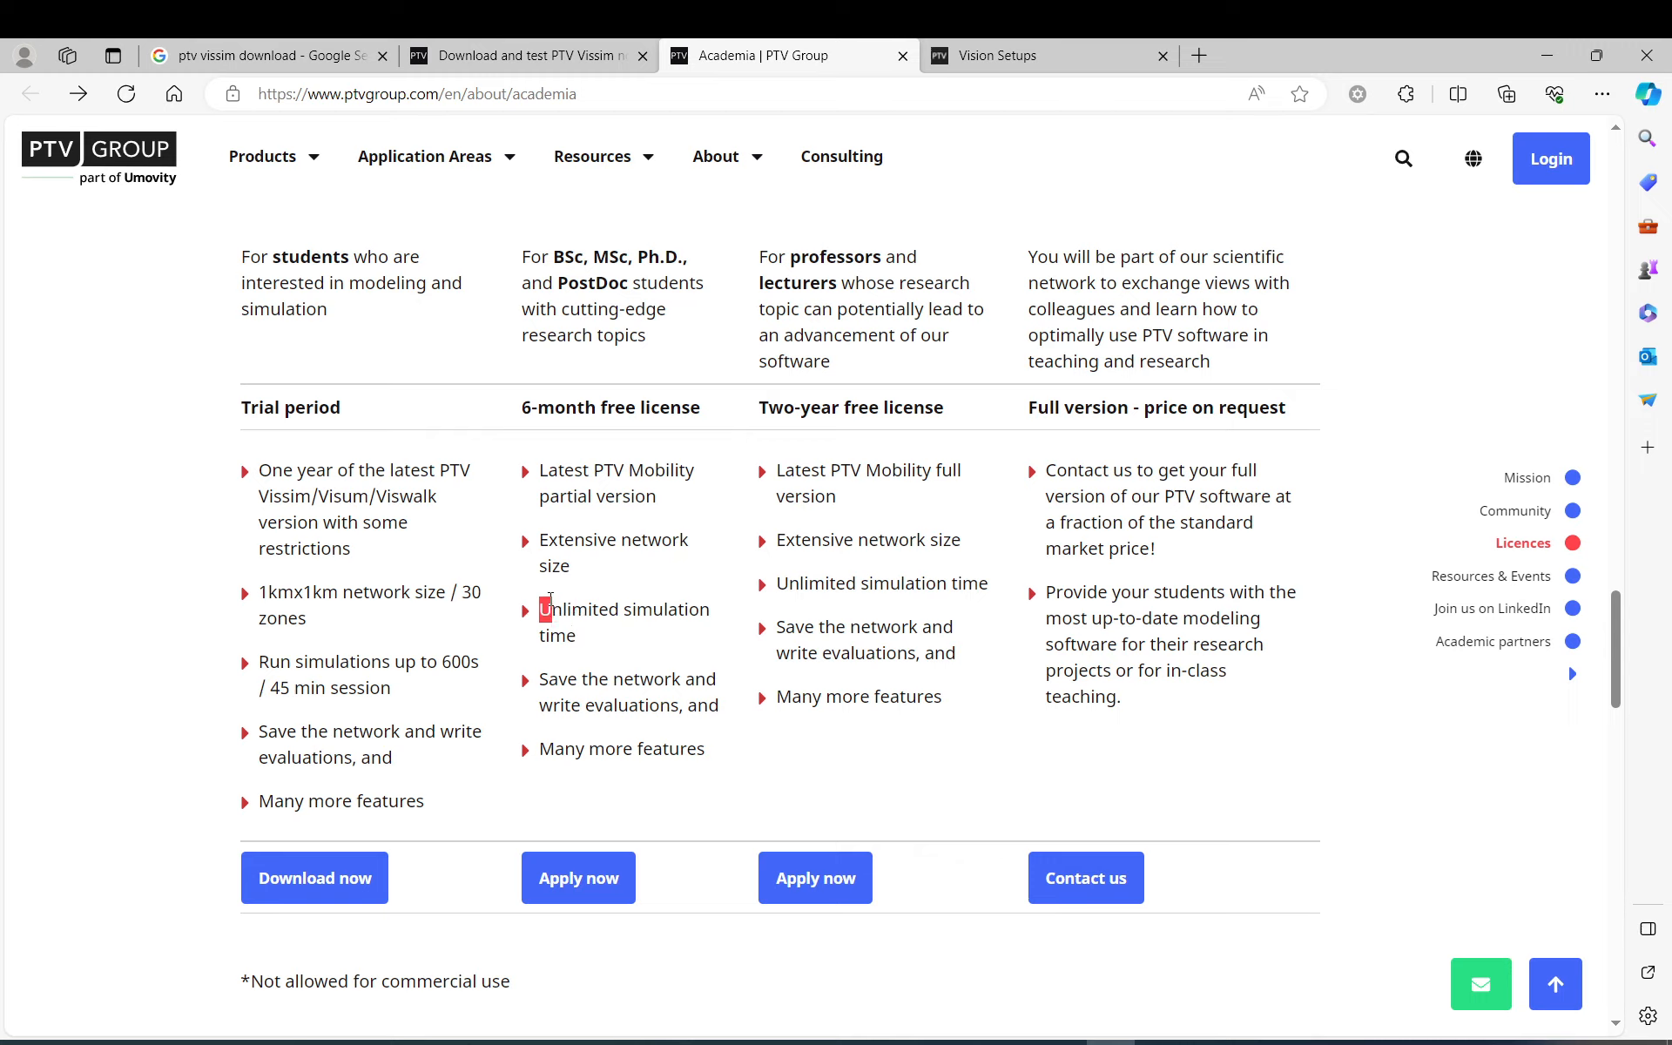
mouse_move(585, 644)
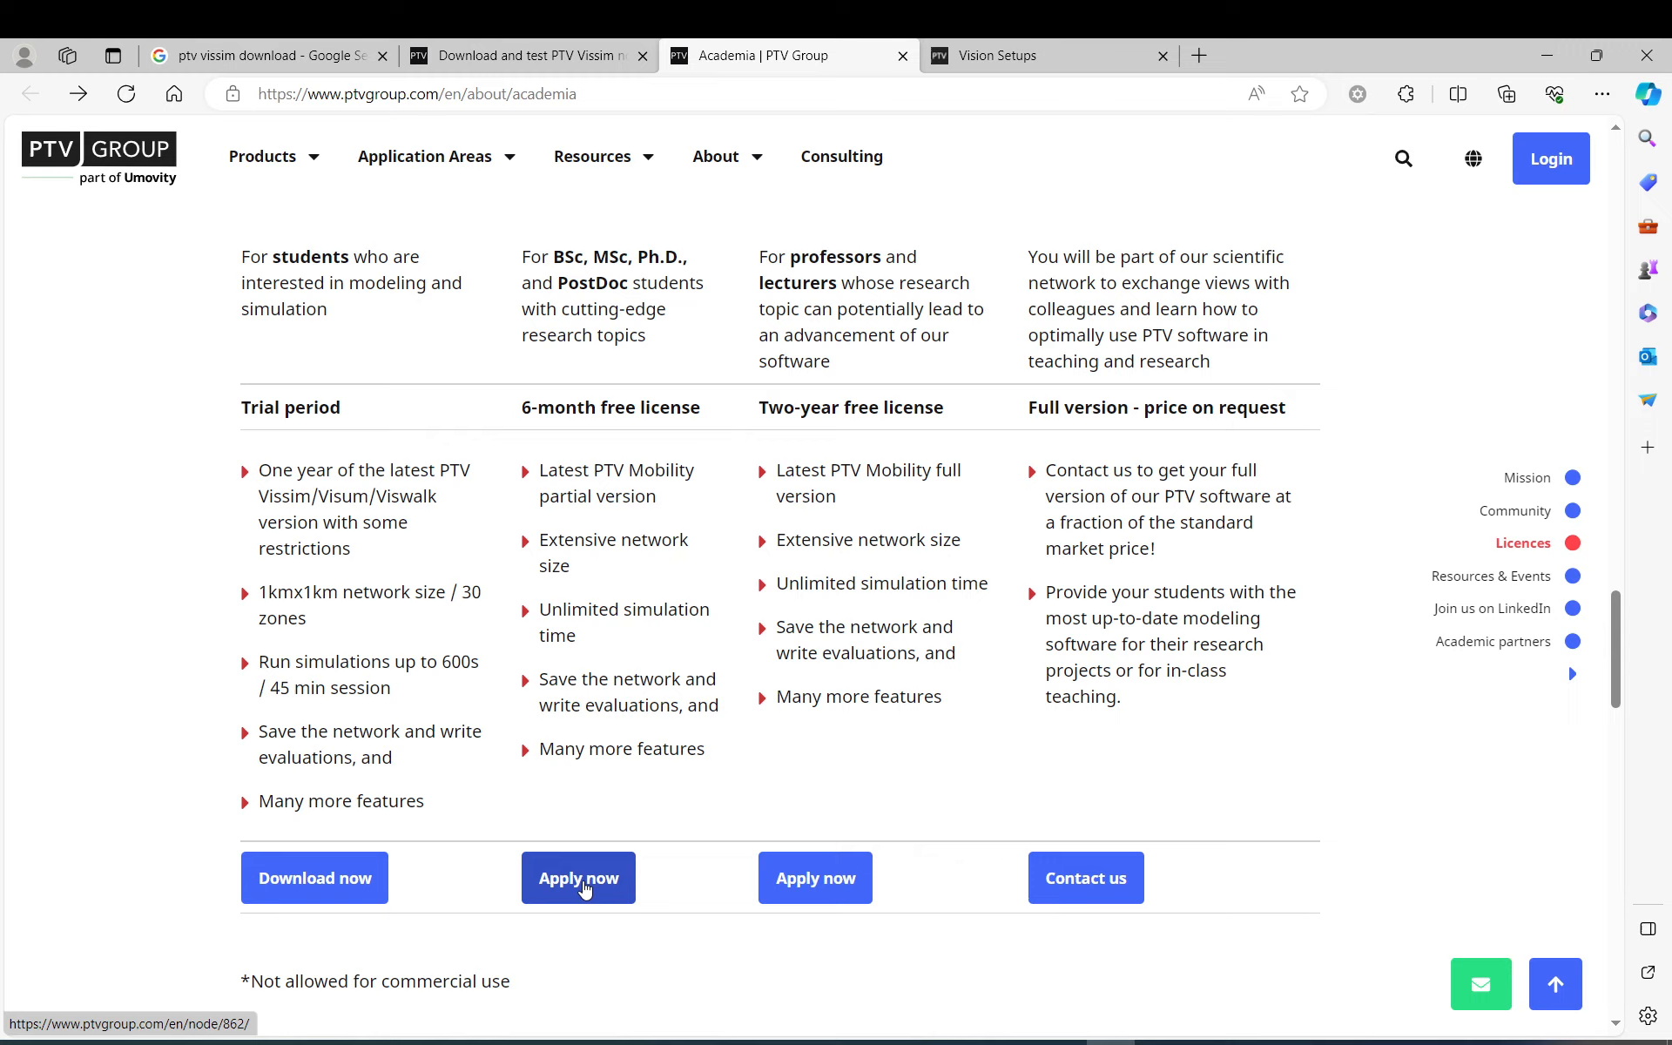
mouse_move(625, 656)
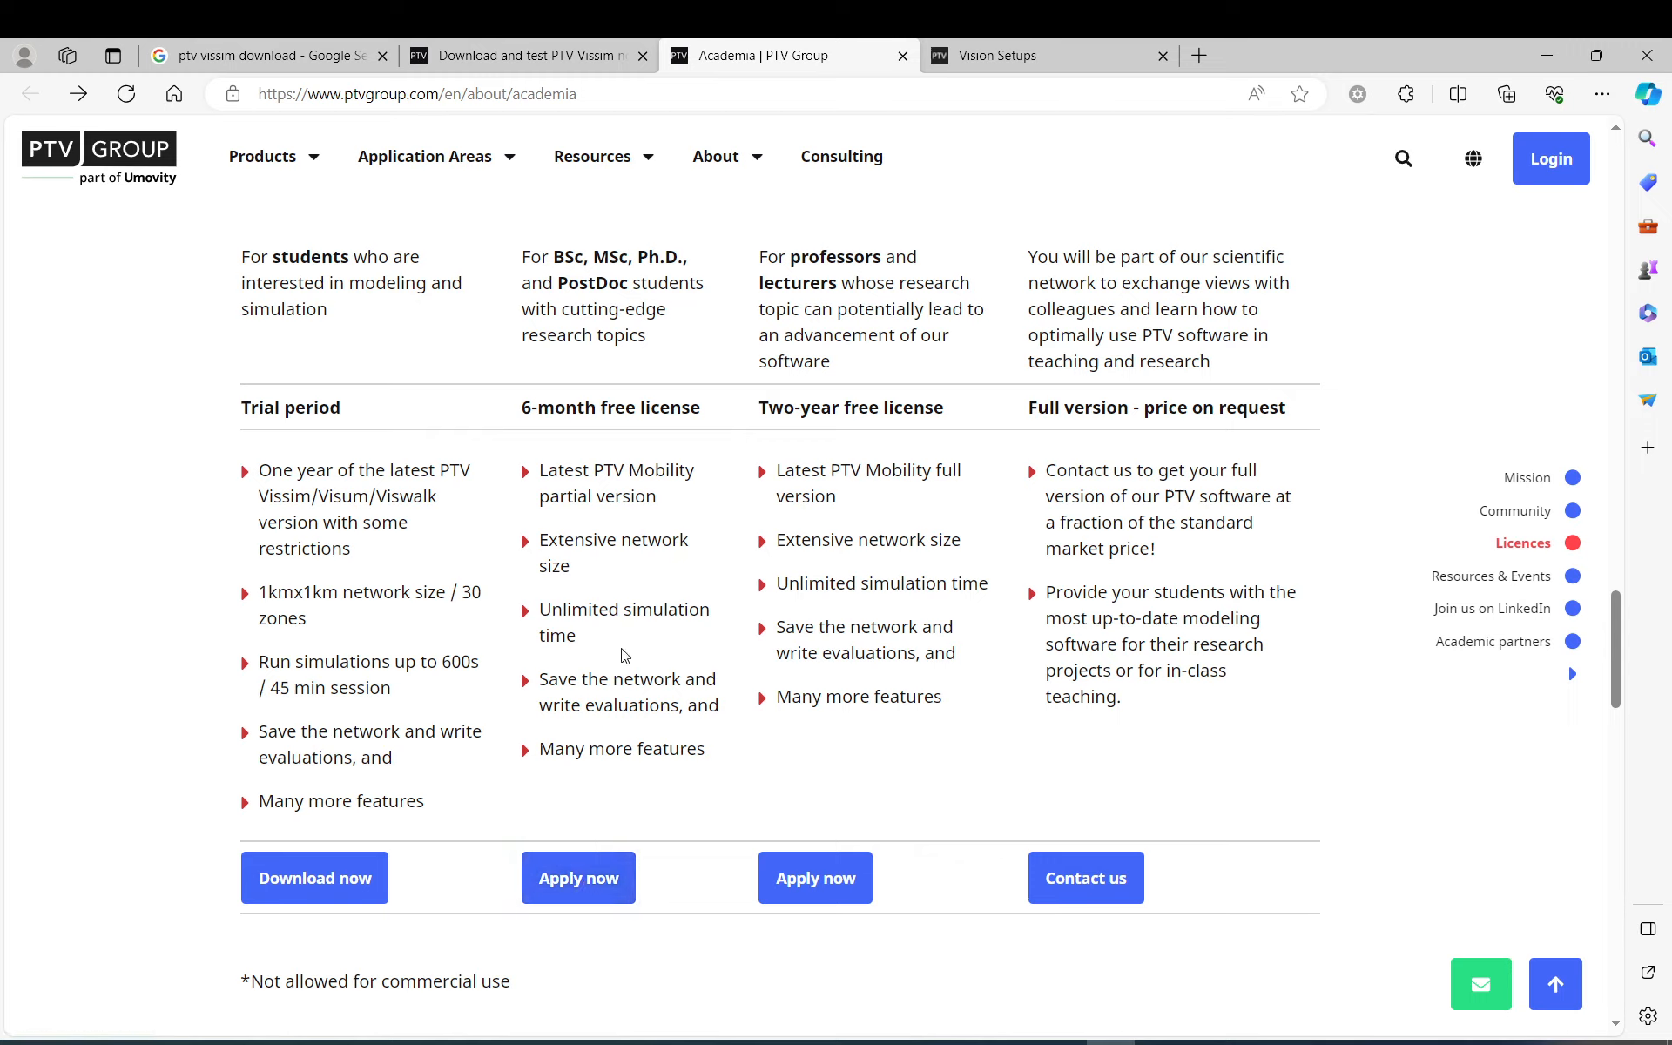
mouse_move(590, 859)
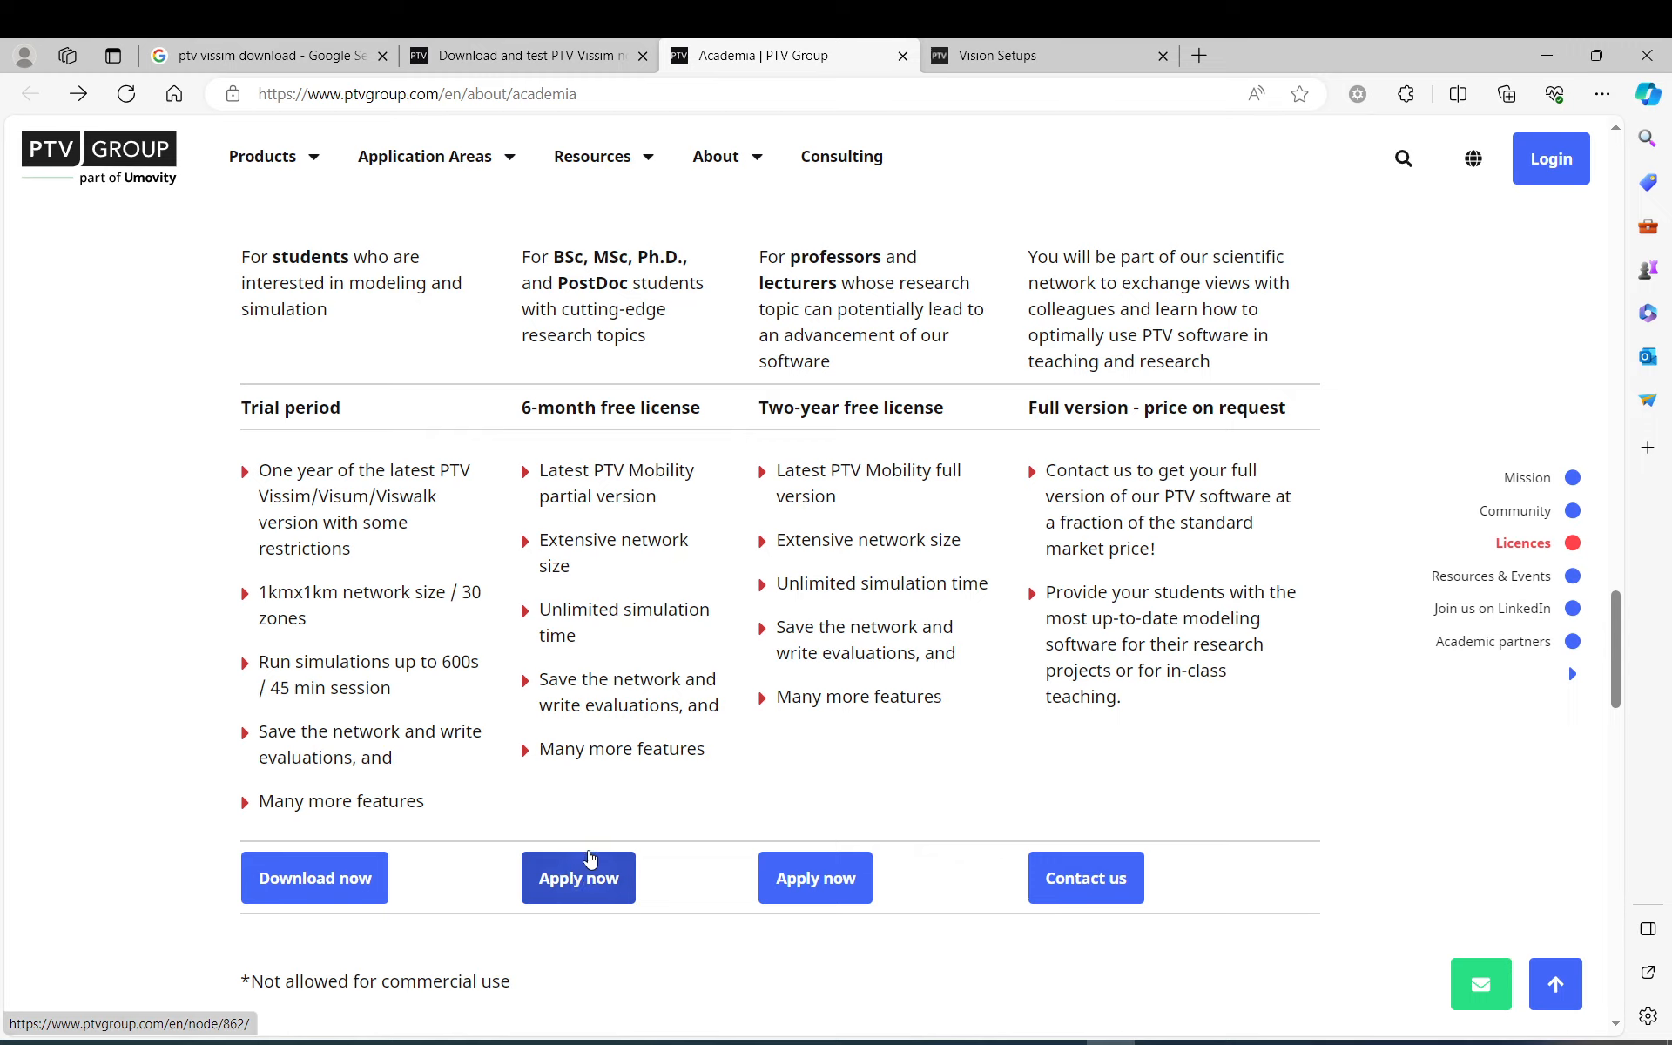
mouse_move(796, 683)
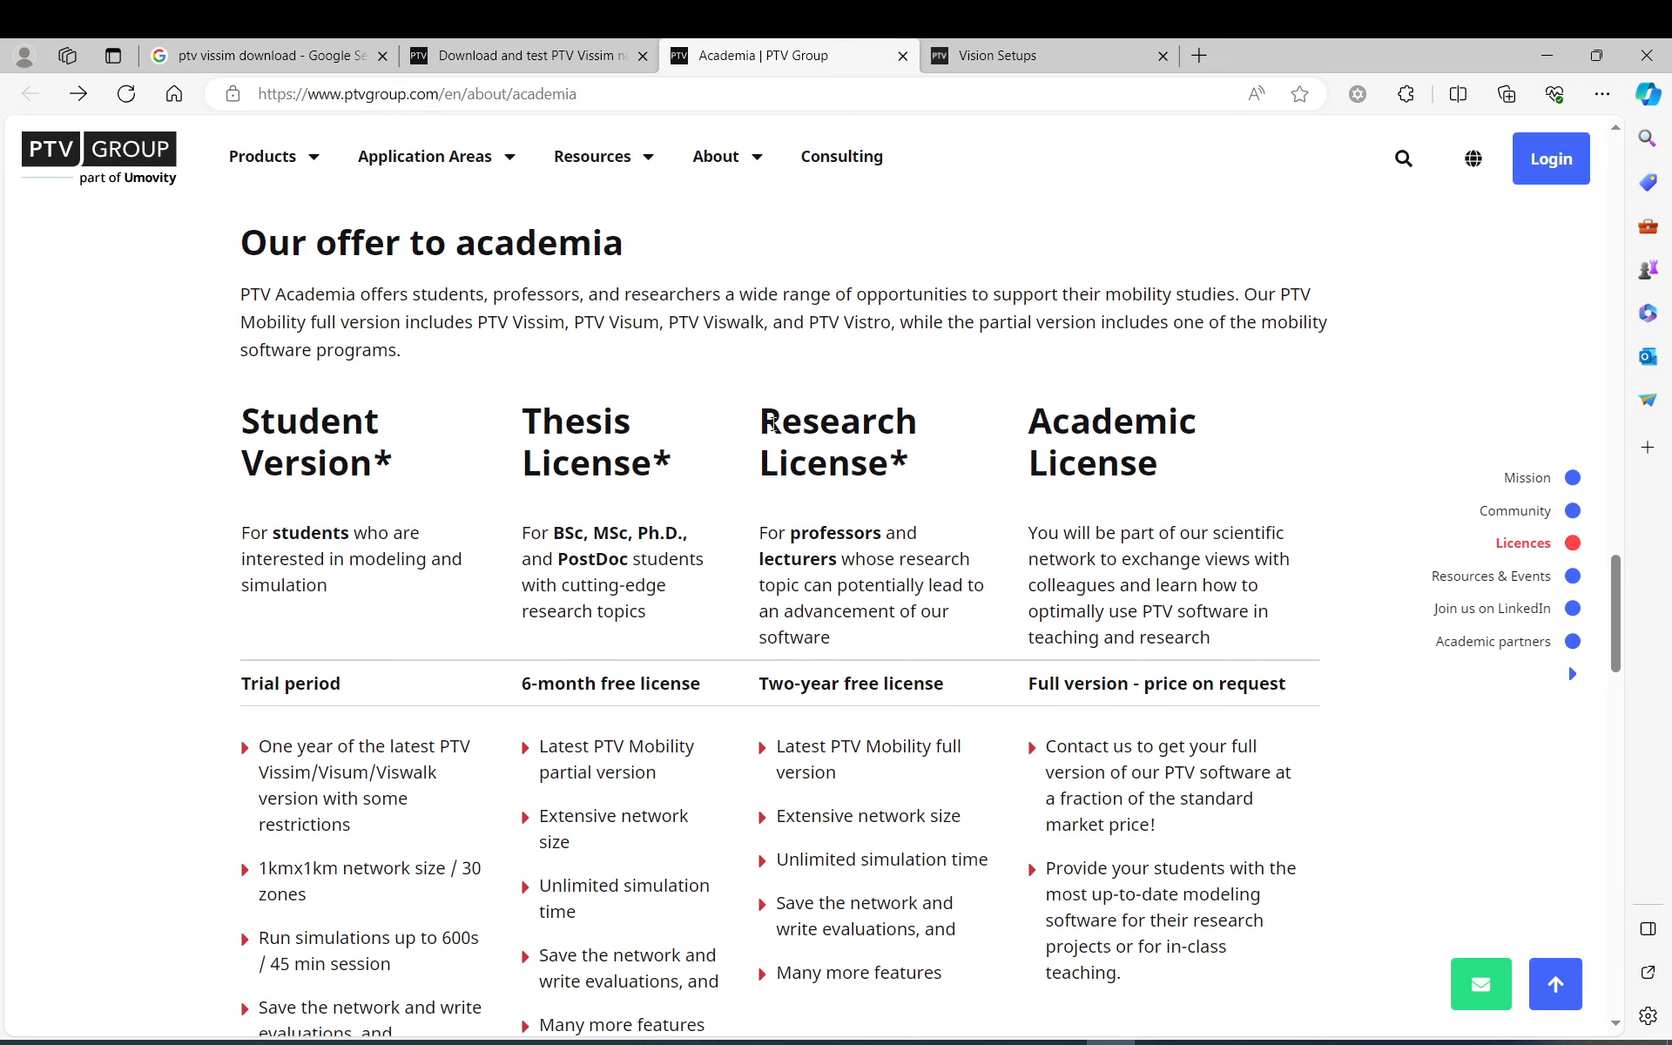
scroll(down, 3)
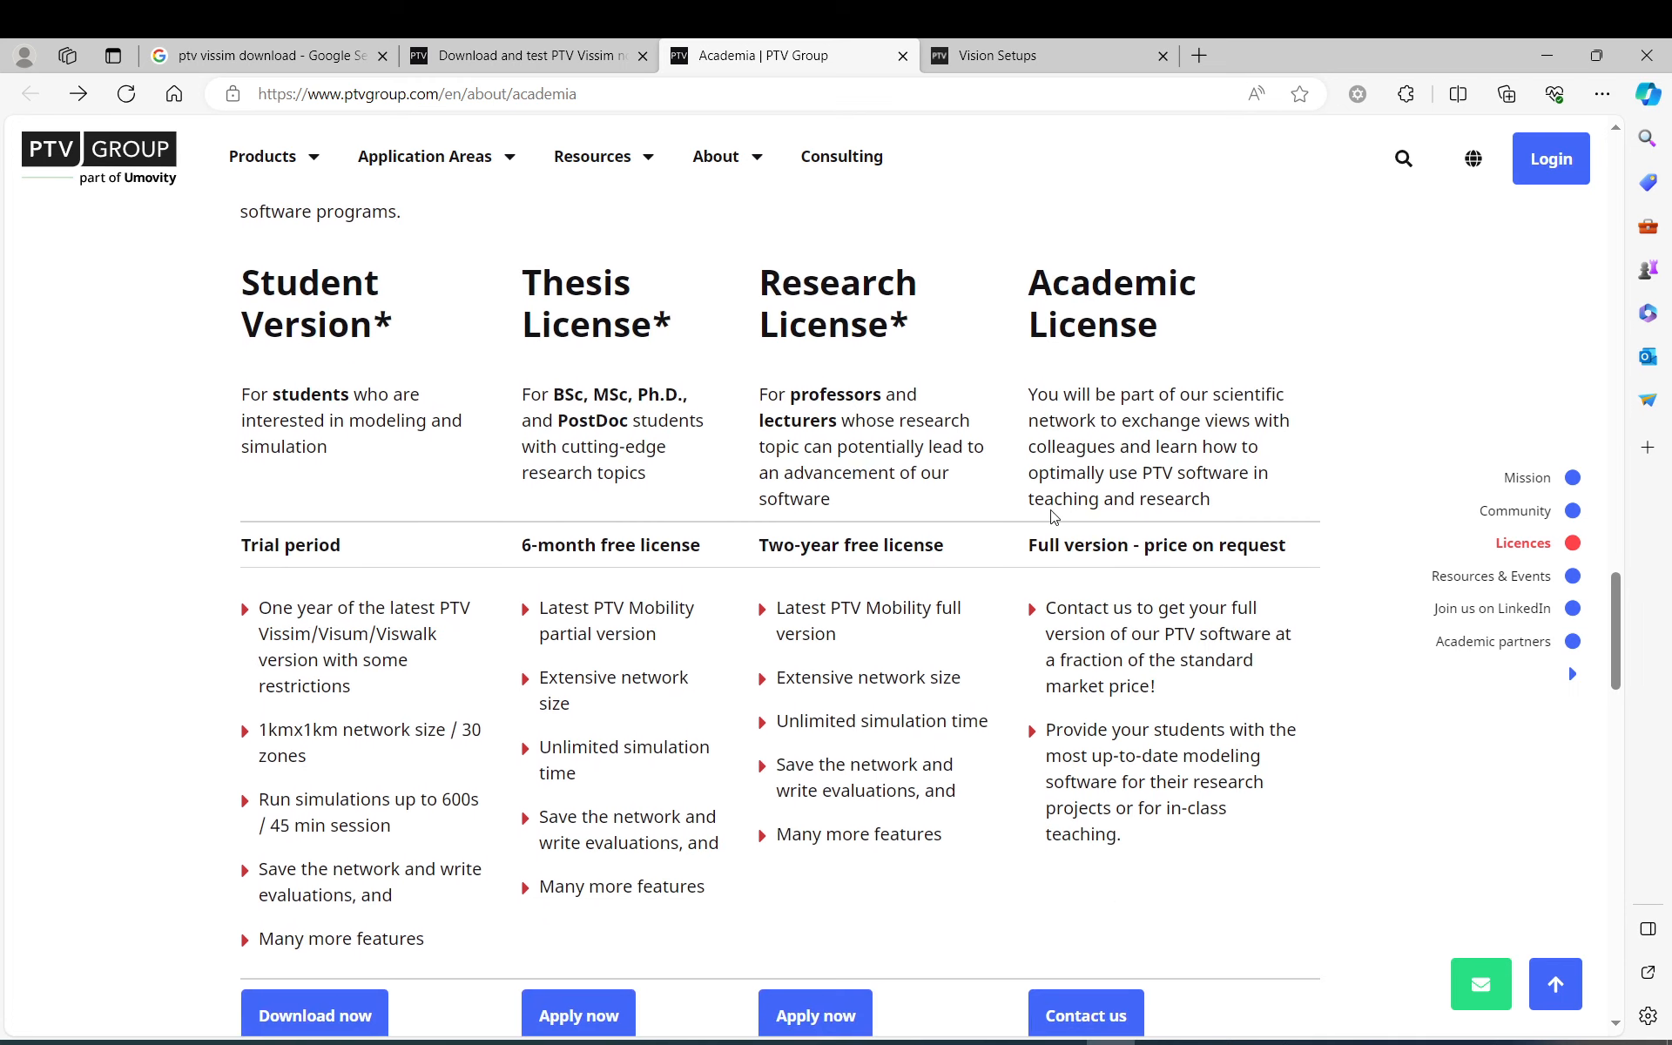
scroll(down, 3)
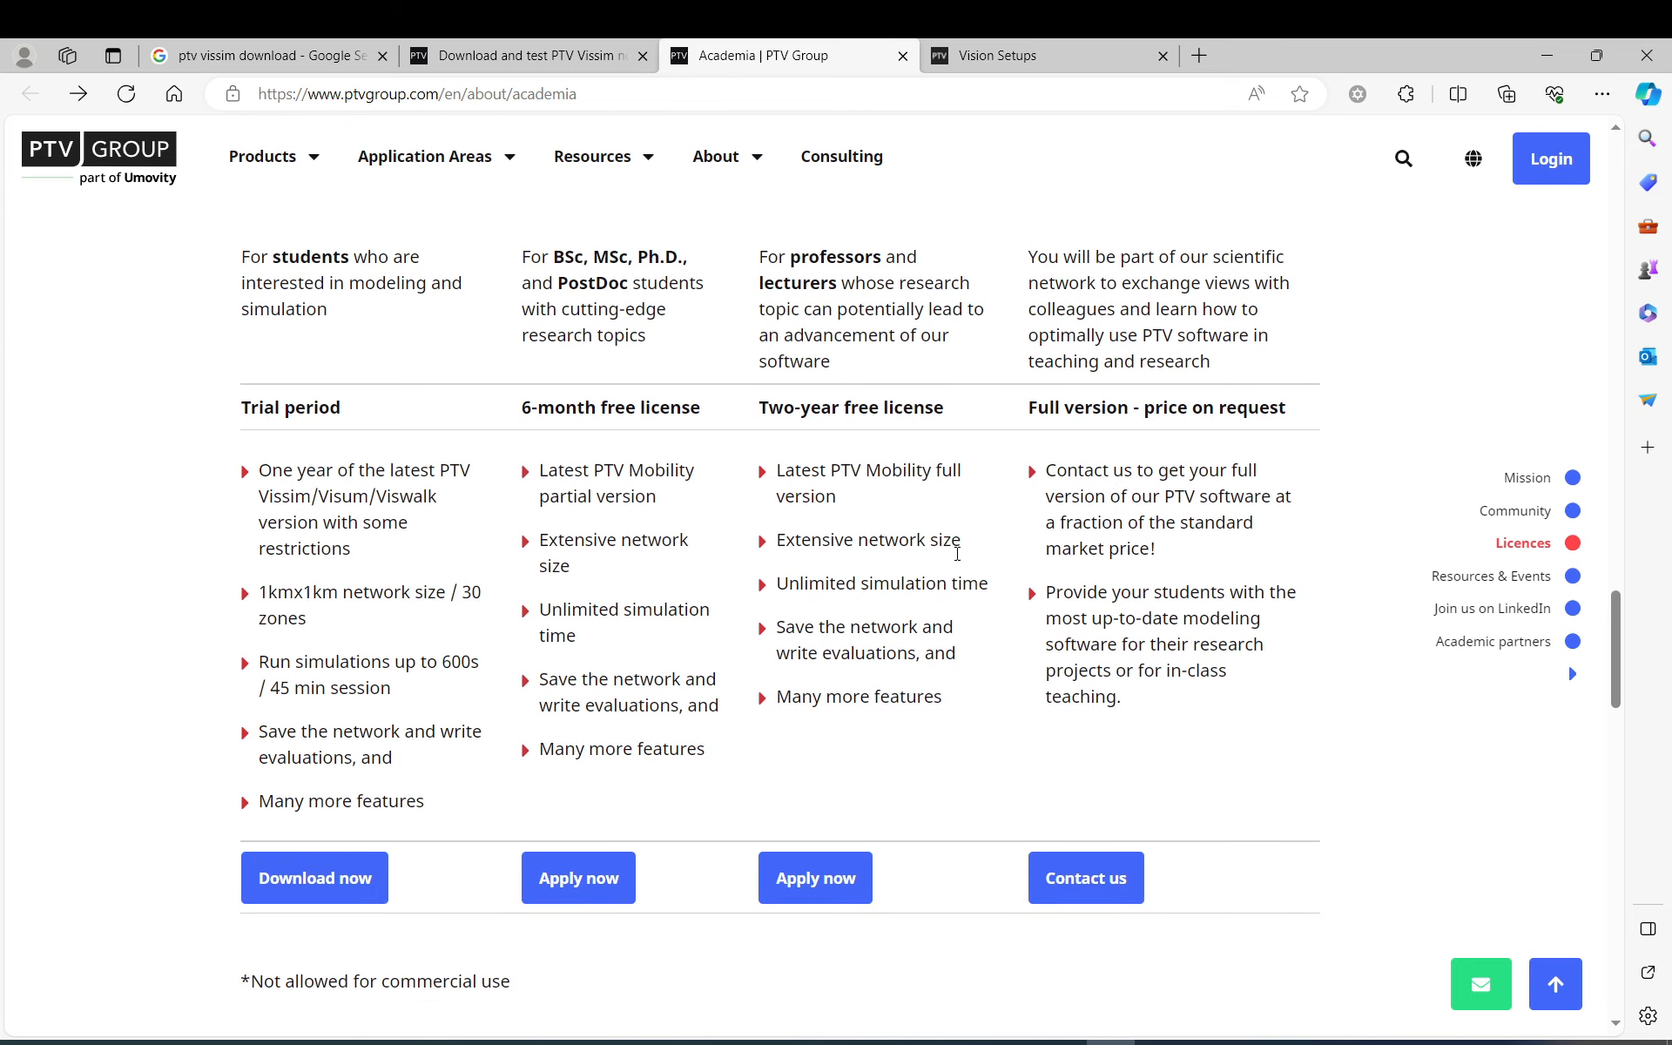
mouse_move(961, 570)
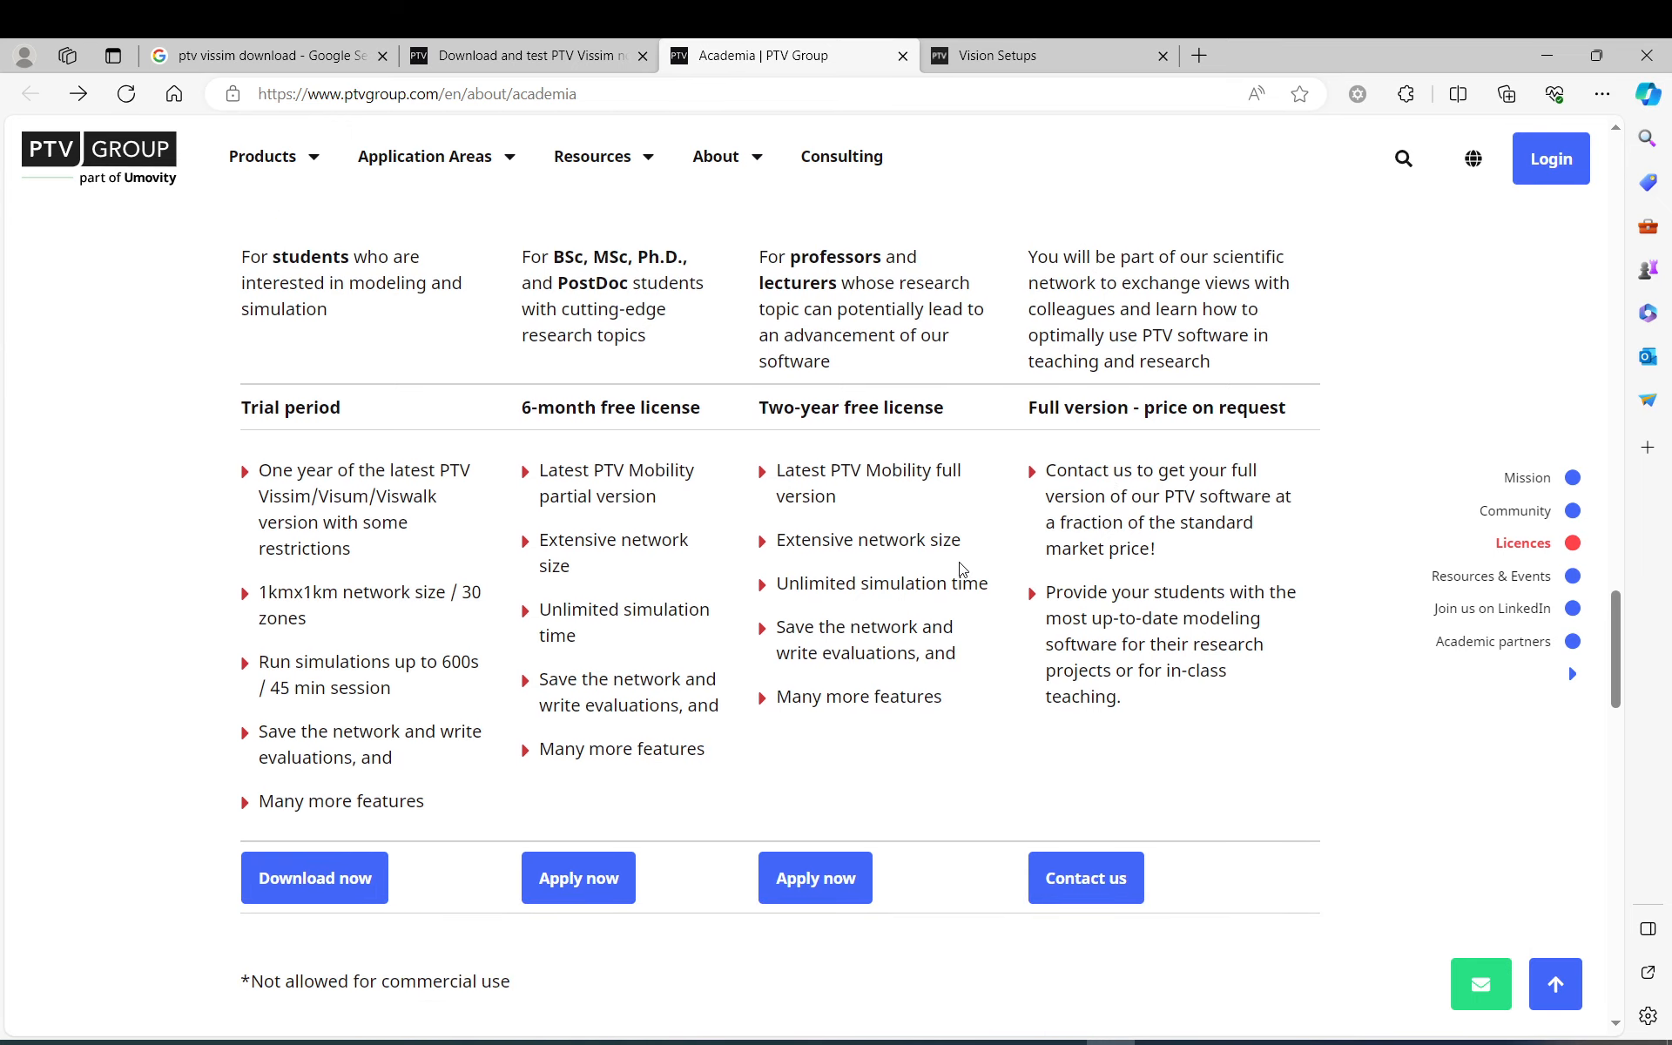
mouse_move(1016, 124)
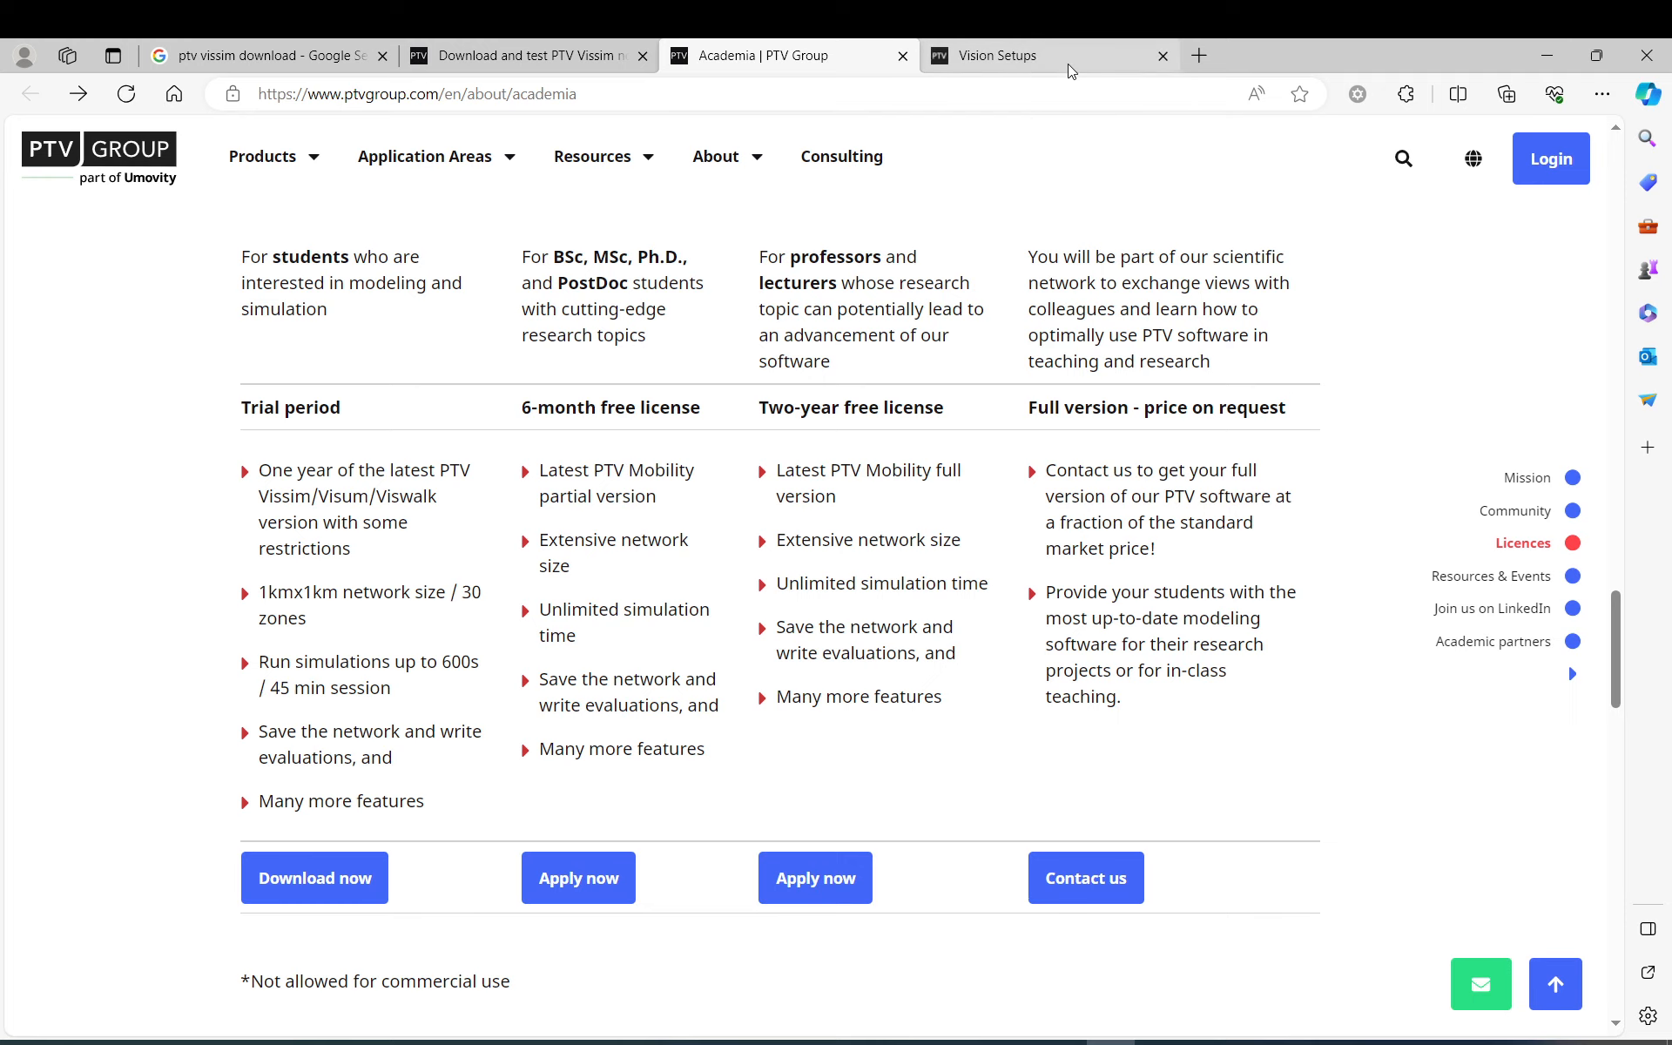
Show all PTV Vissim versions in Vision Setups and scroll down to releases 10 and 9.
click(1035, 56)
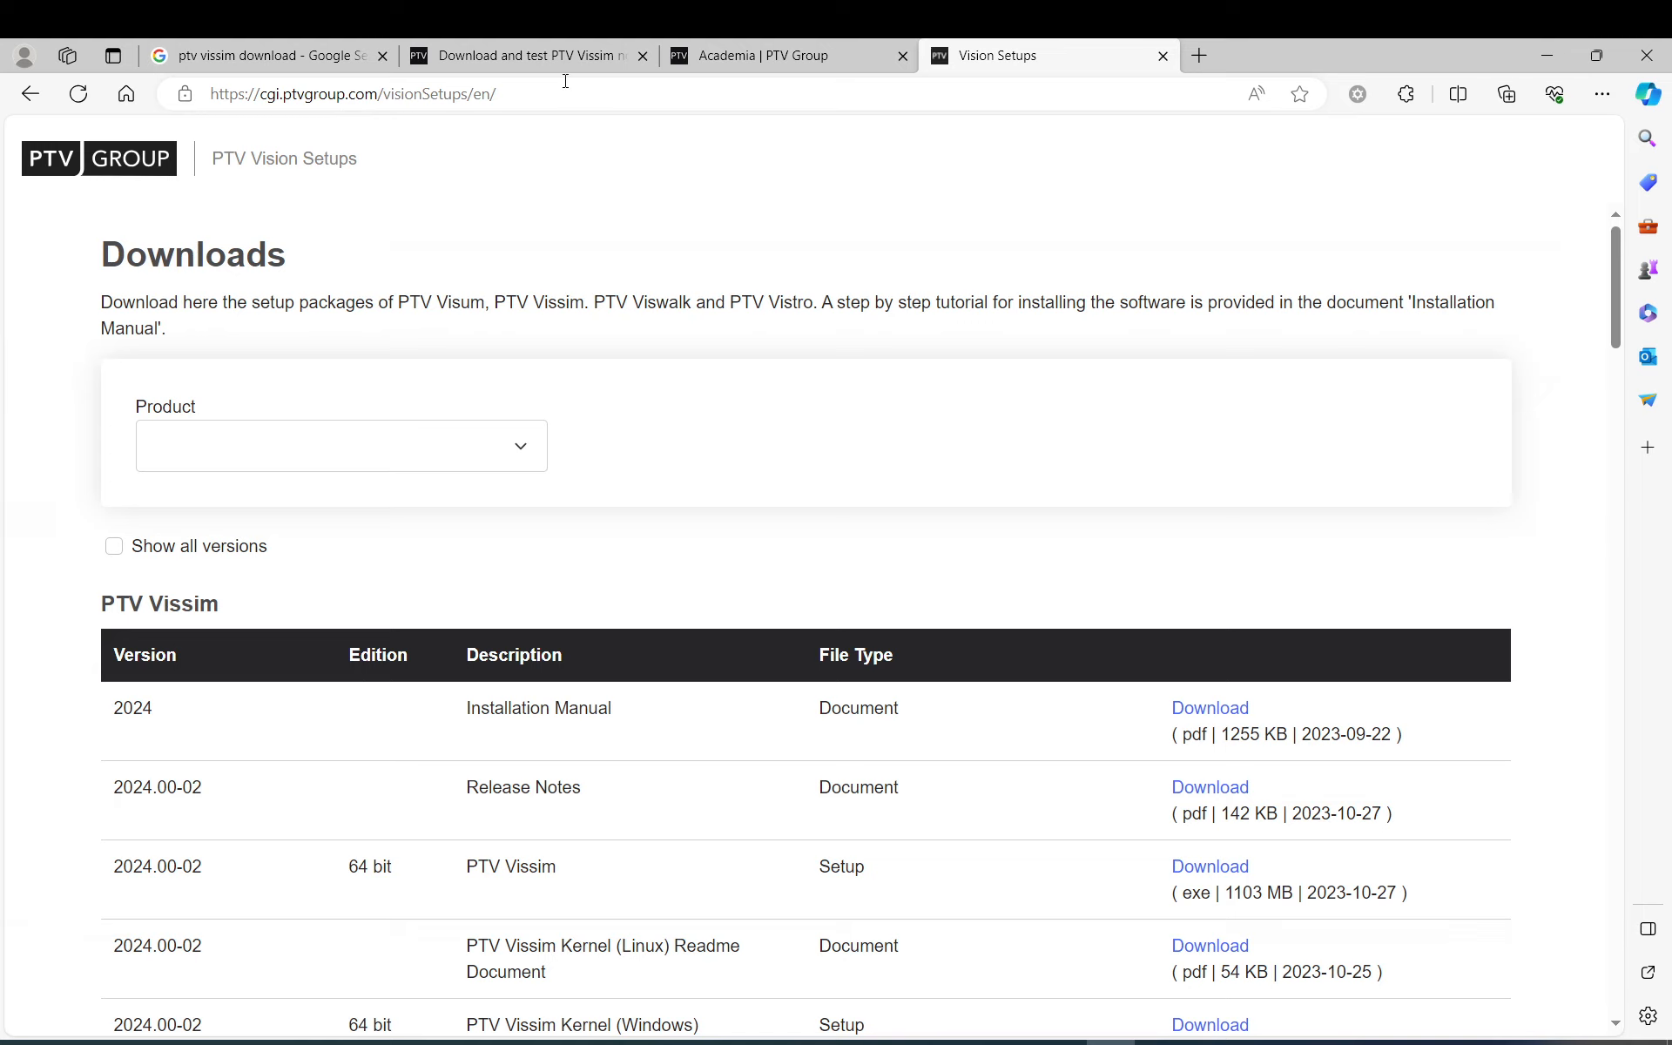
click(341, 446)
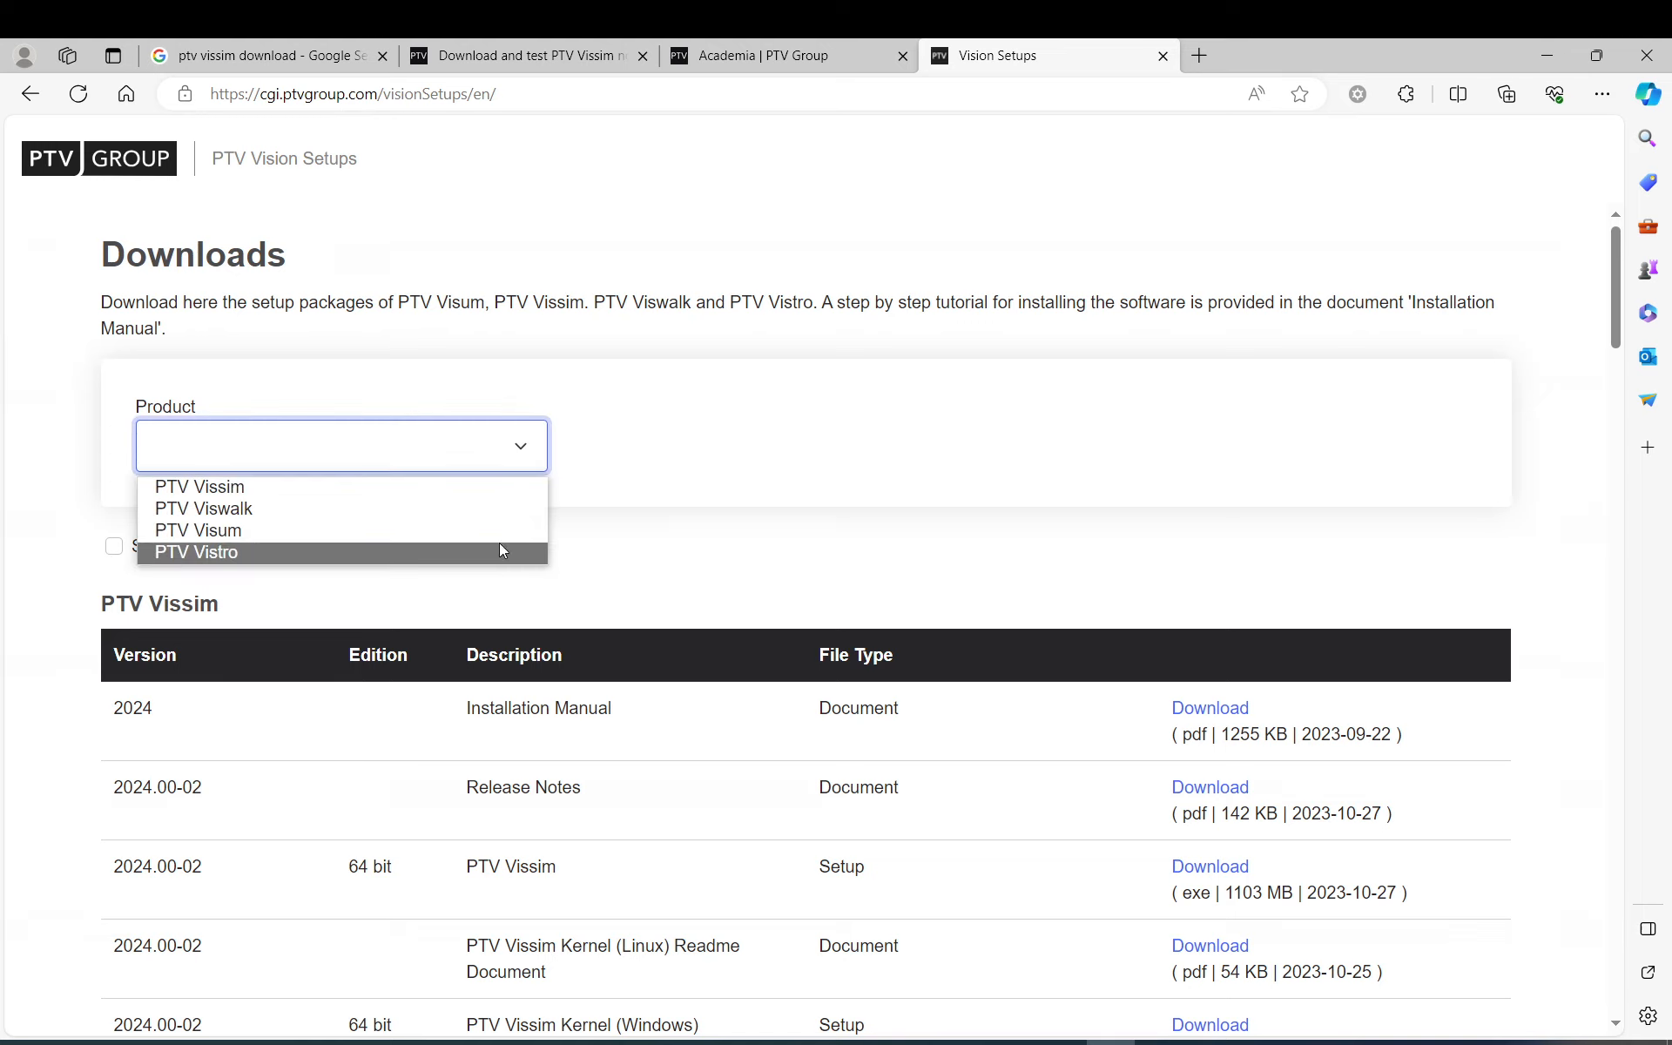
click(115, 297)
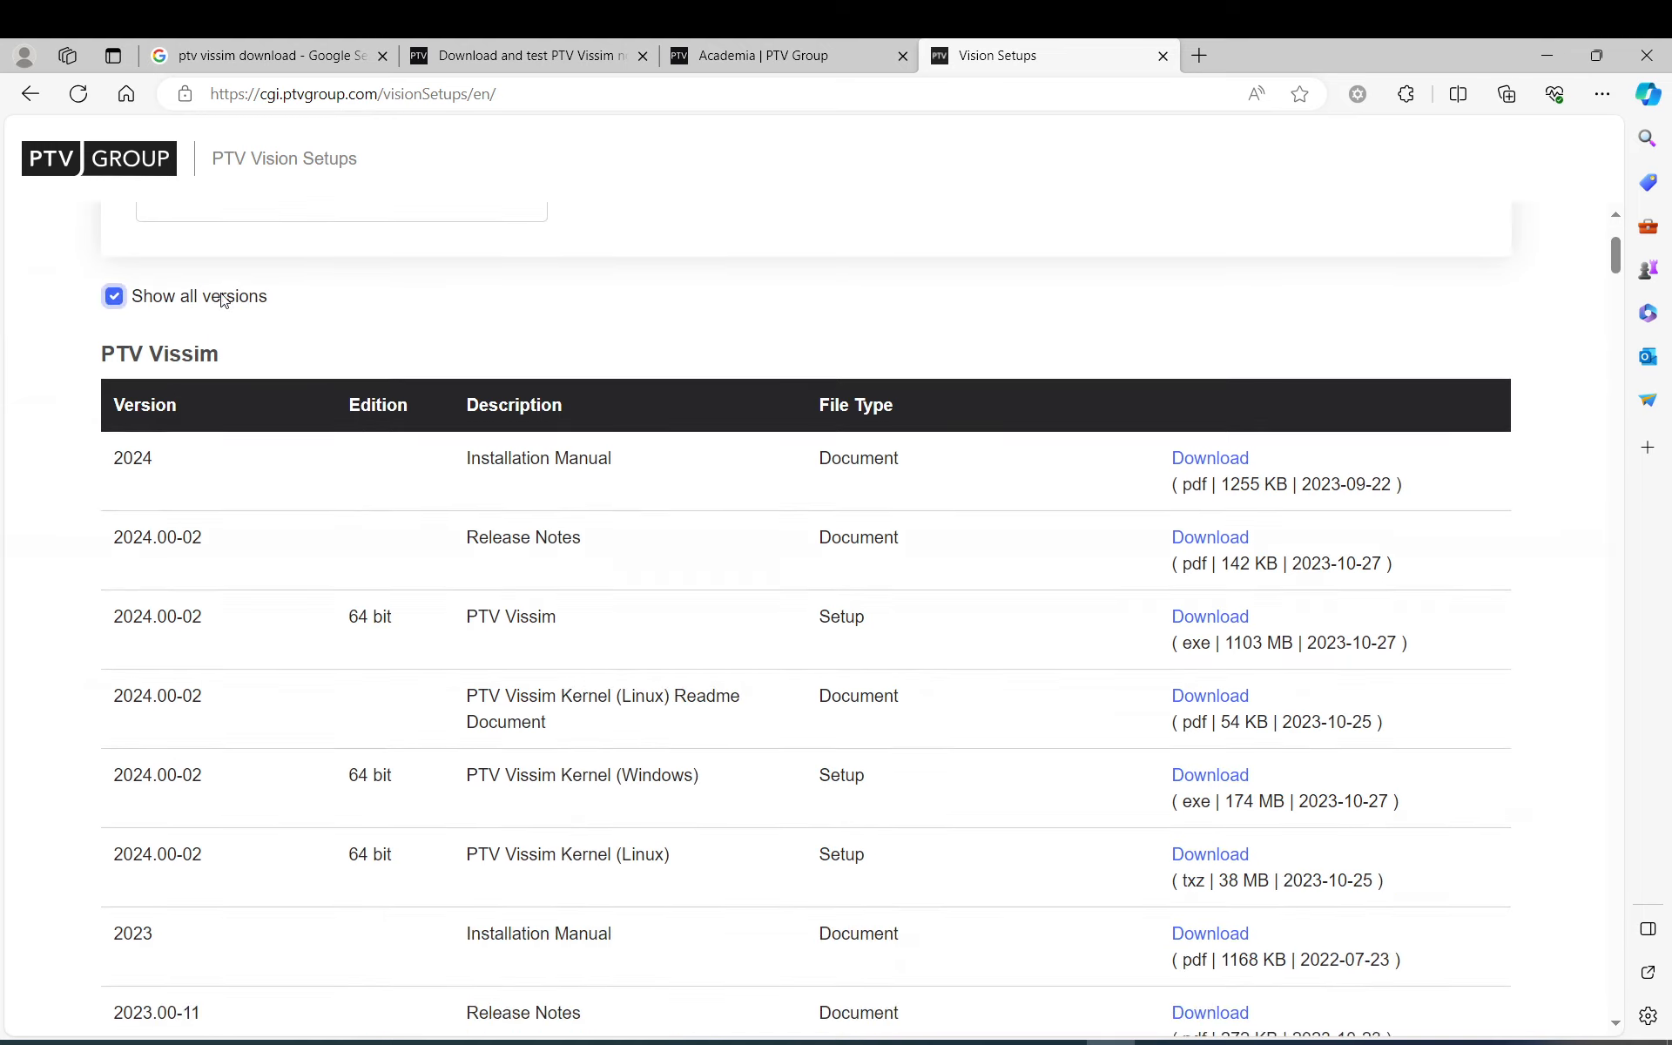
scroll(down, 3)
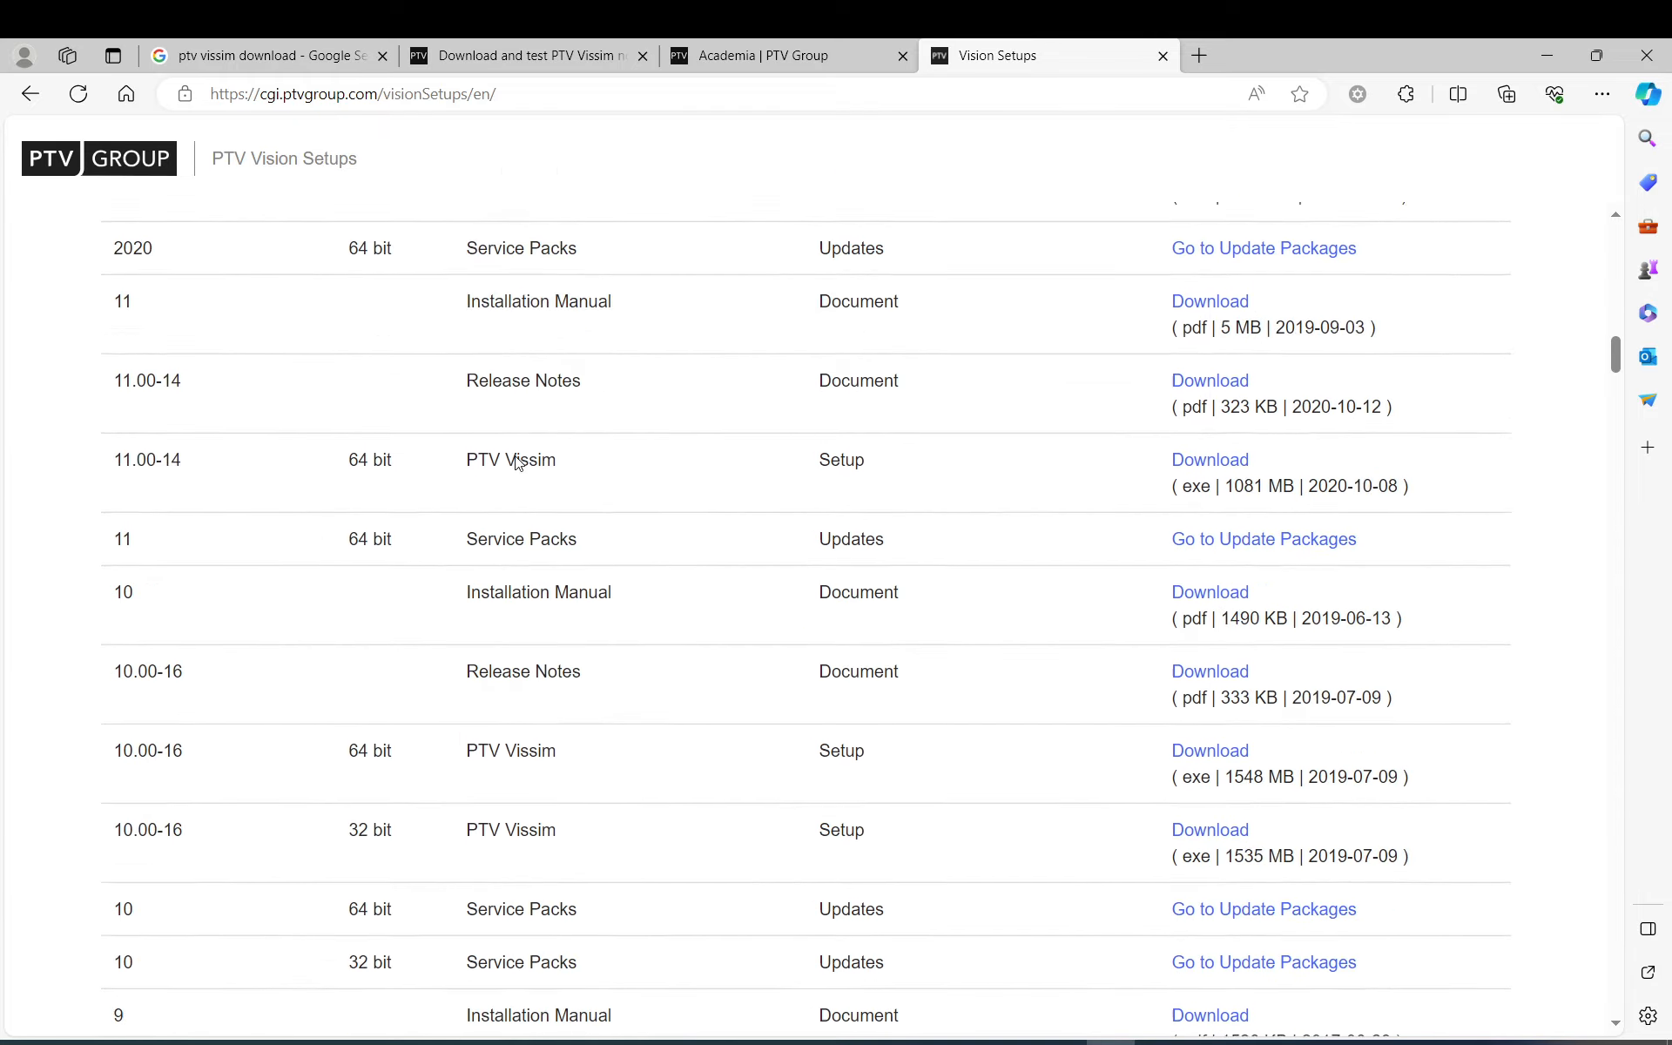
scroll(down, 3)
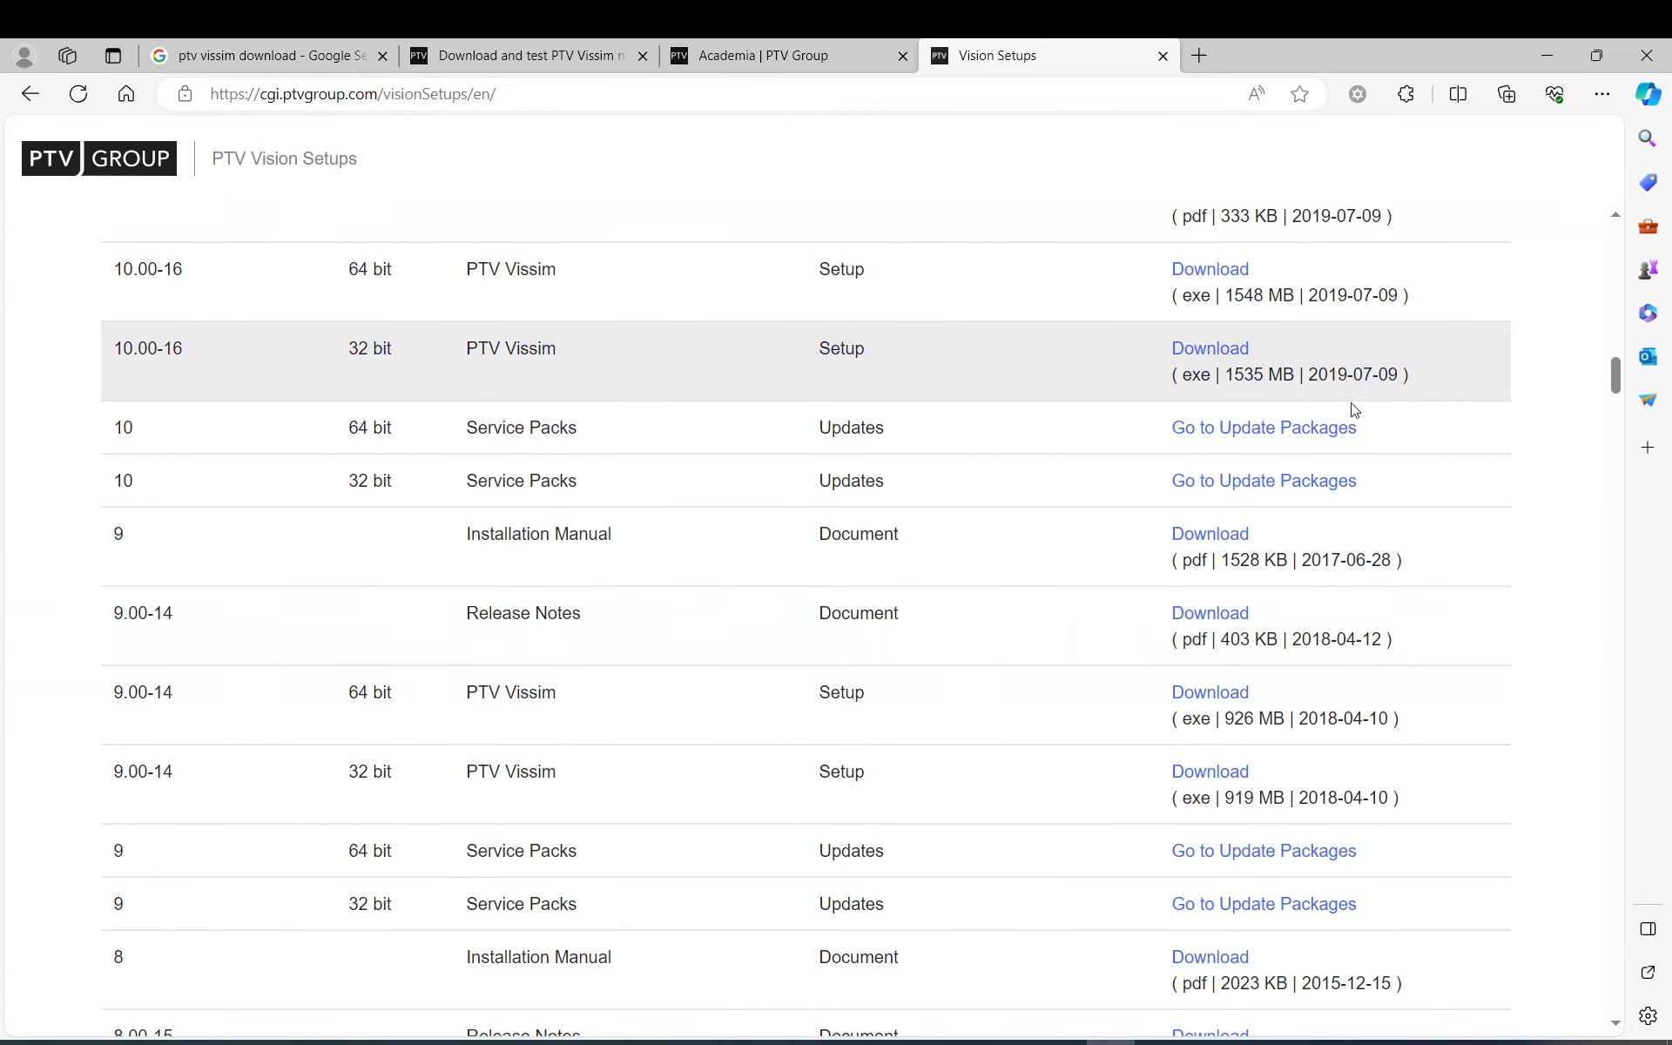
mouse_move(1616, 378)
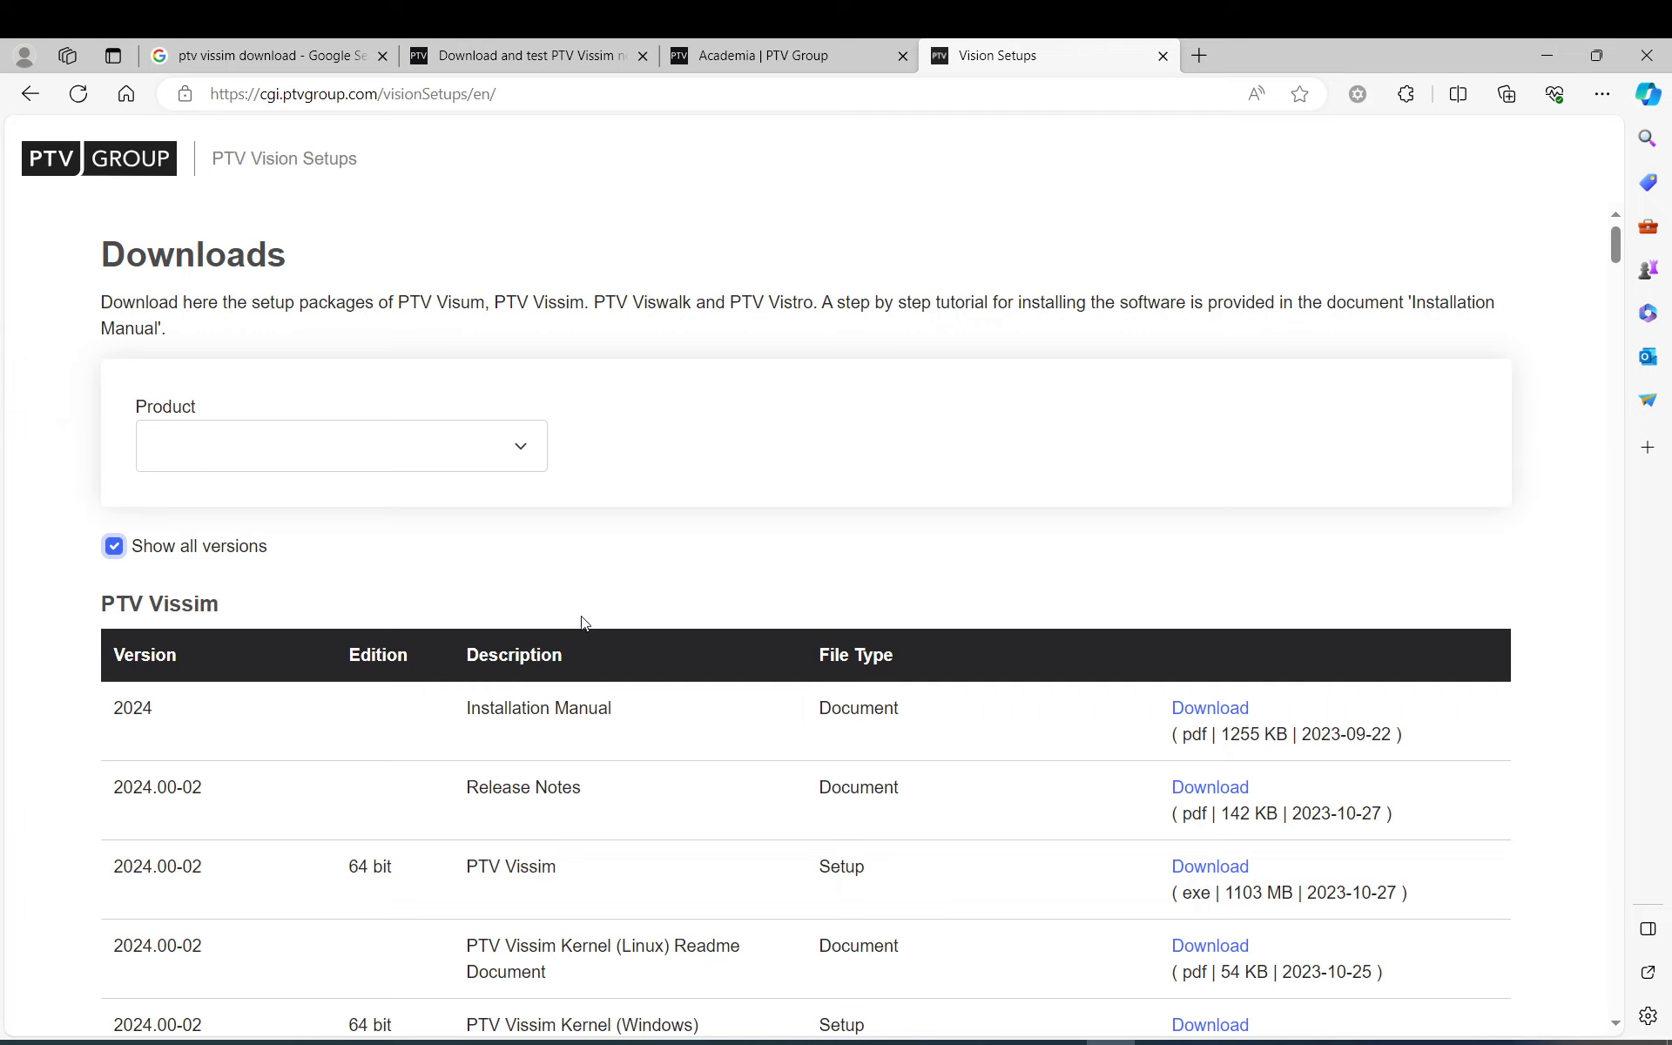
mouse_move(992, 721)
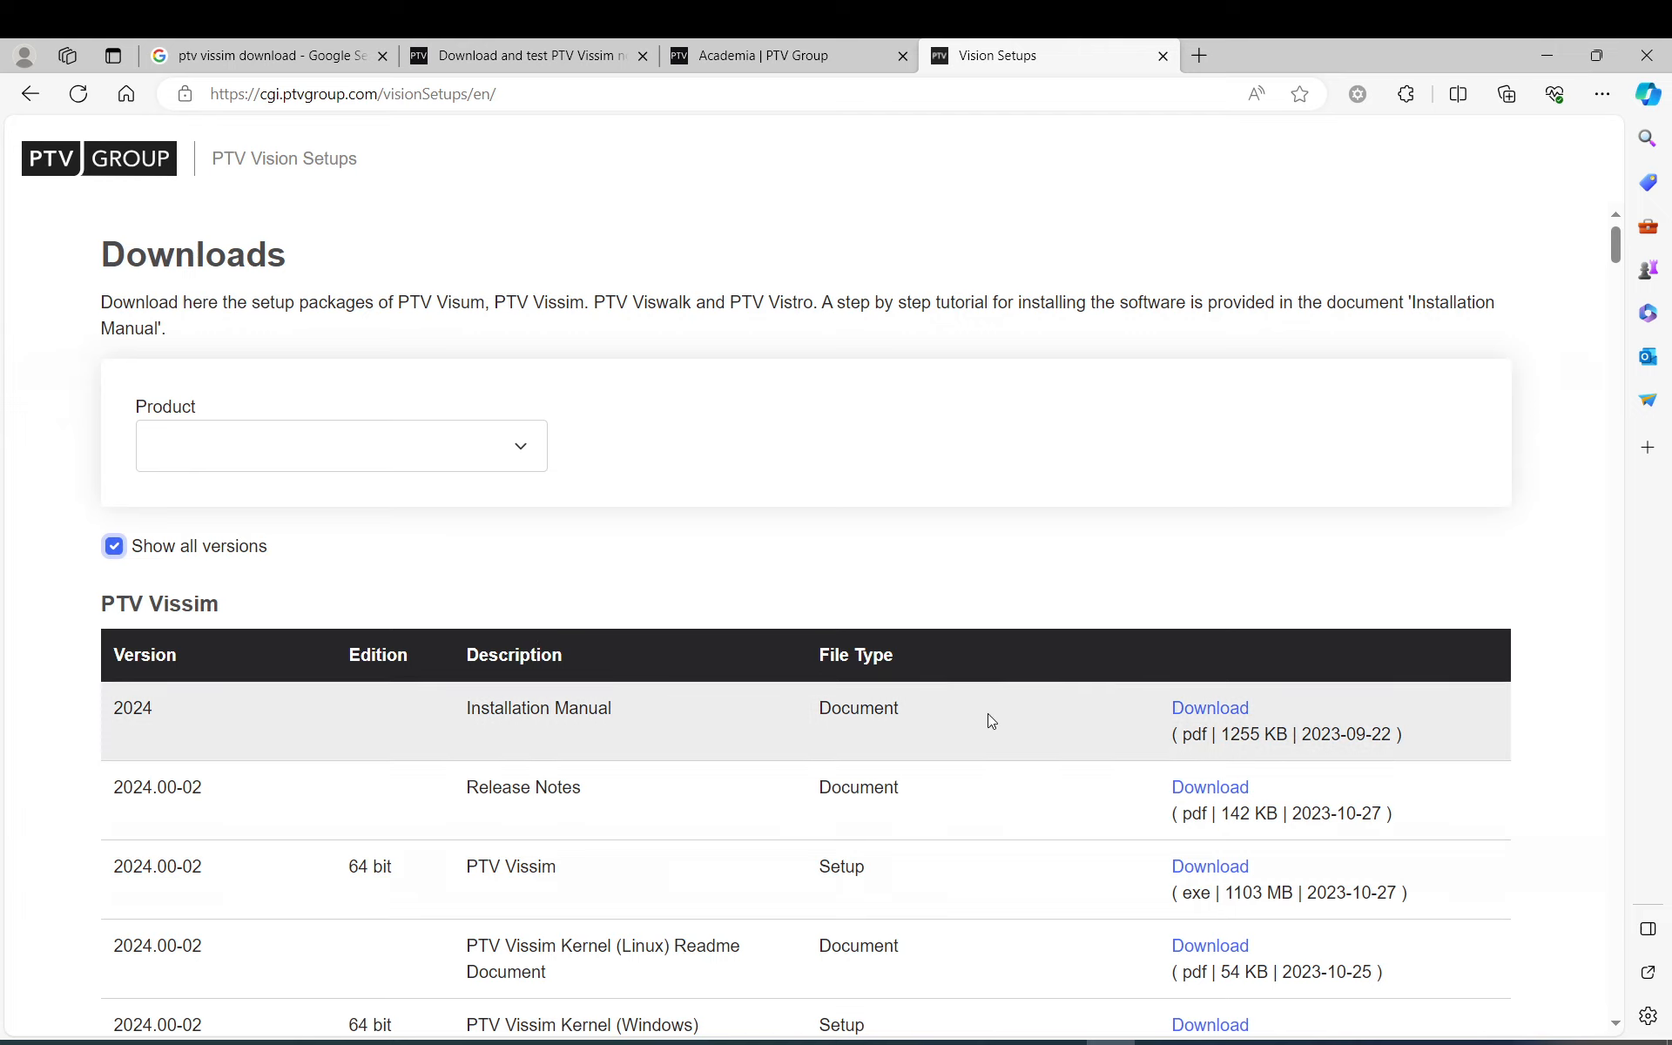
mouse_move(1076, 789)
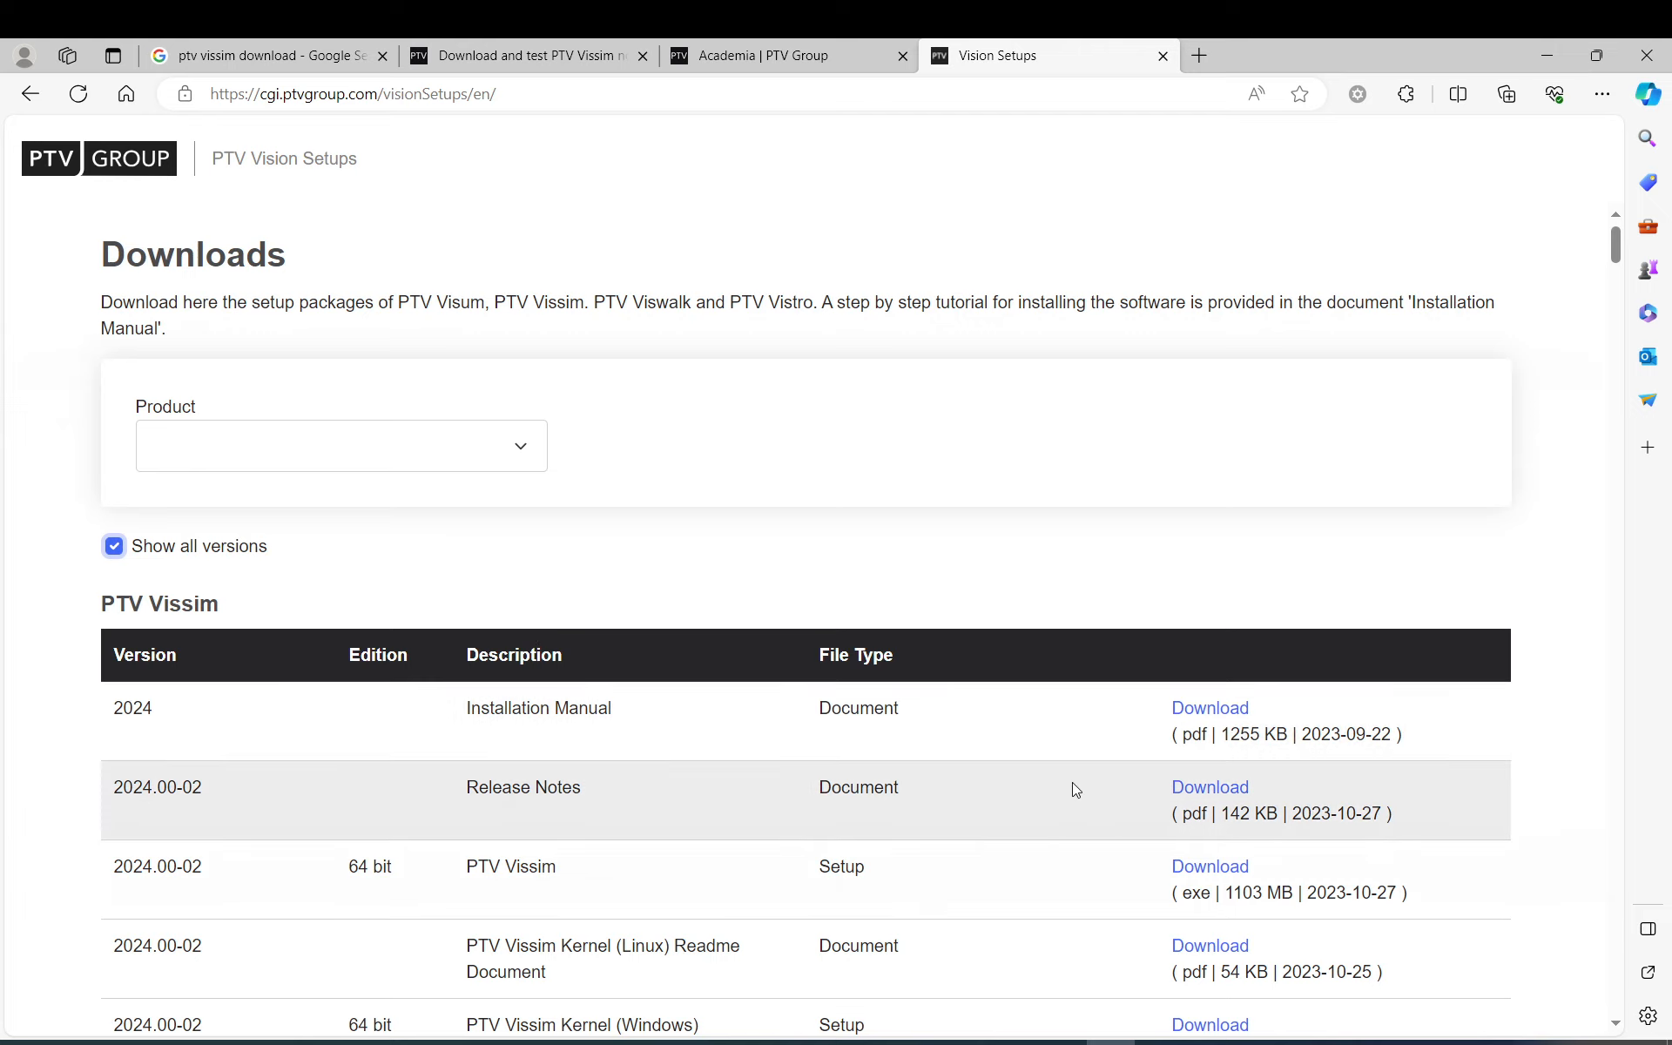